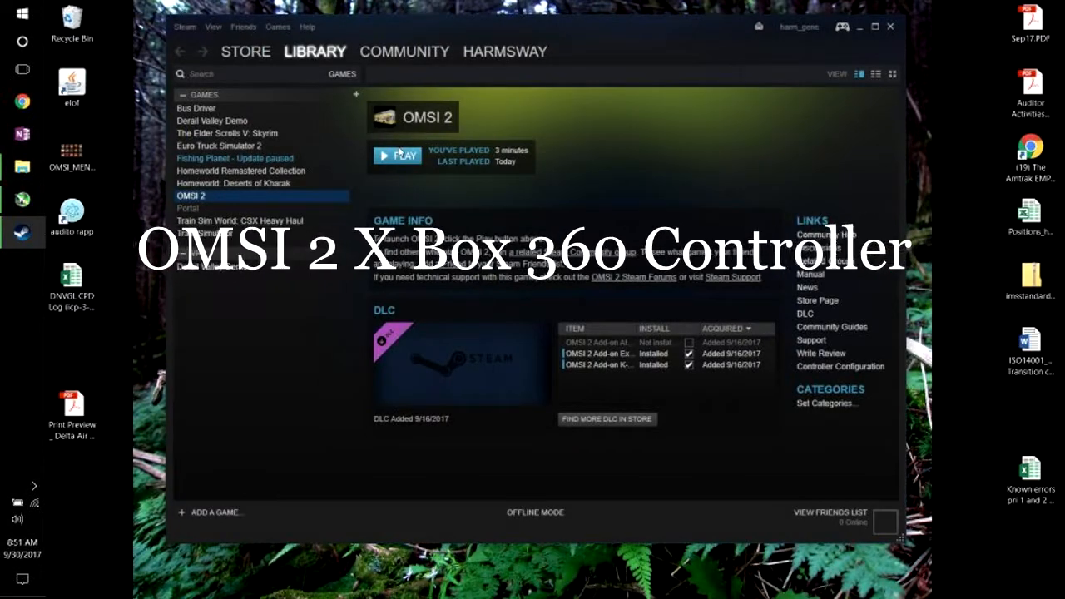
Launch OMSI 2 from the Steam Library with Play
left_click(401, 156)
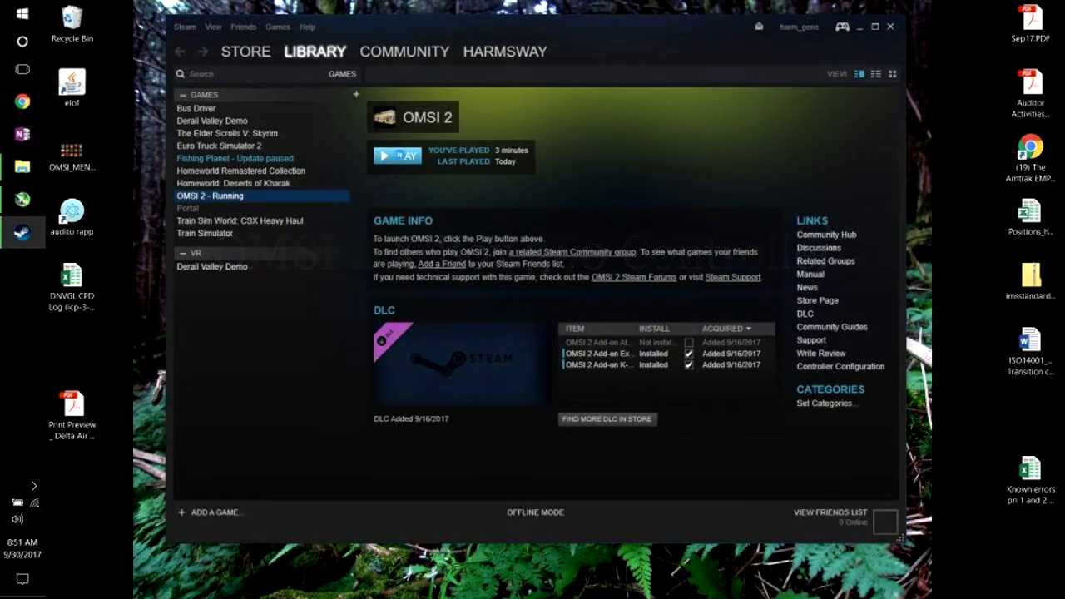
left_click(397, 156)
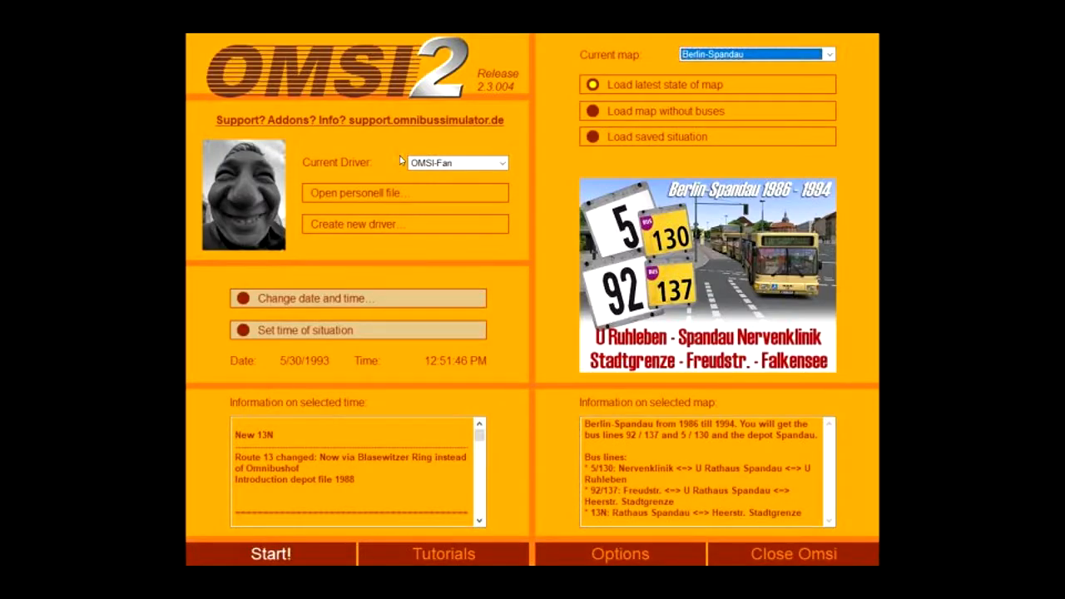
mouse_move(549, 466)
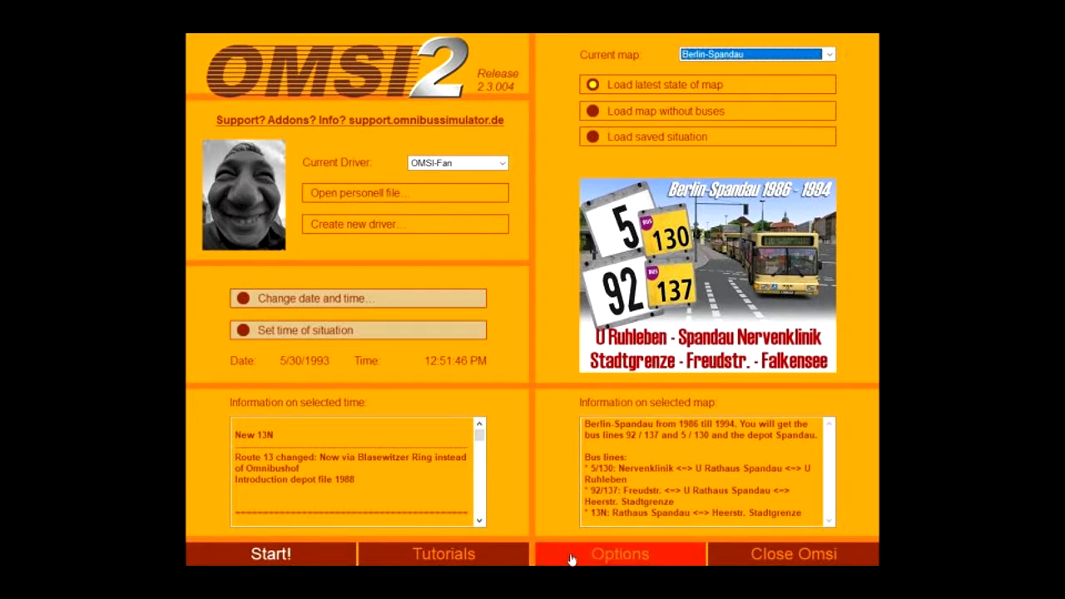
Add and activate the Xbox 360 controller in OMSI 2, auto-configuring steering and throttle axes
left_click(620, 555)
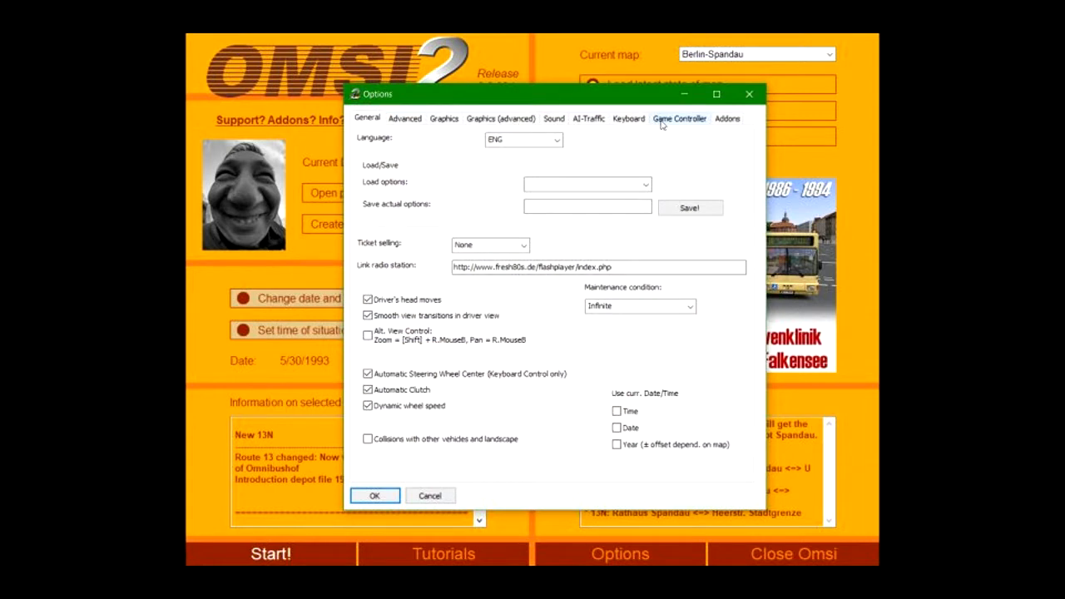
left_click(679, 118)
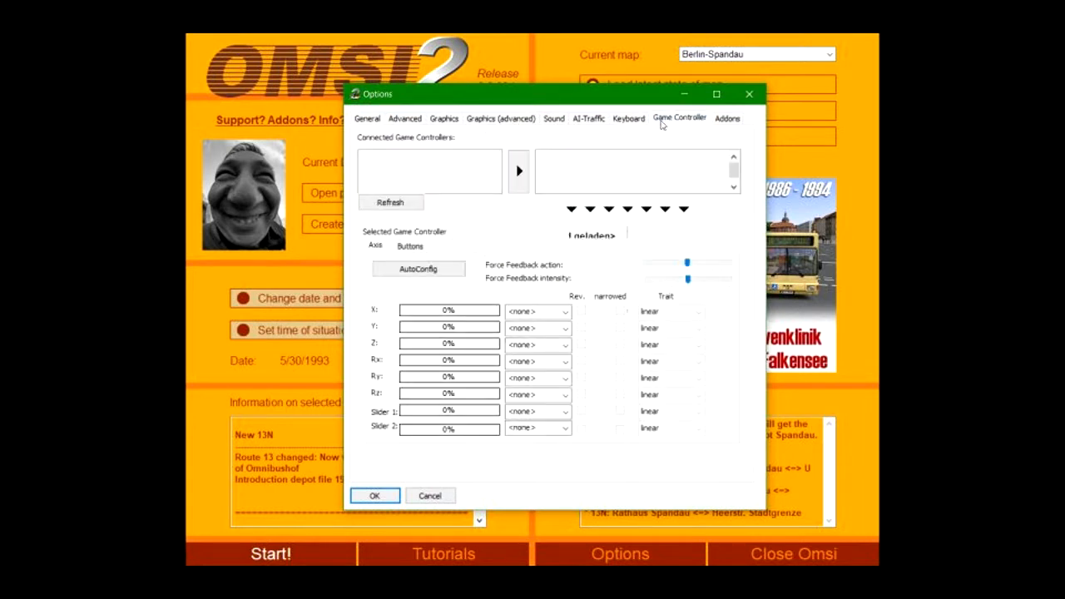
left_click(391, 203)
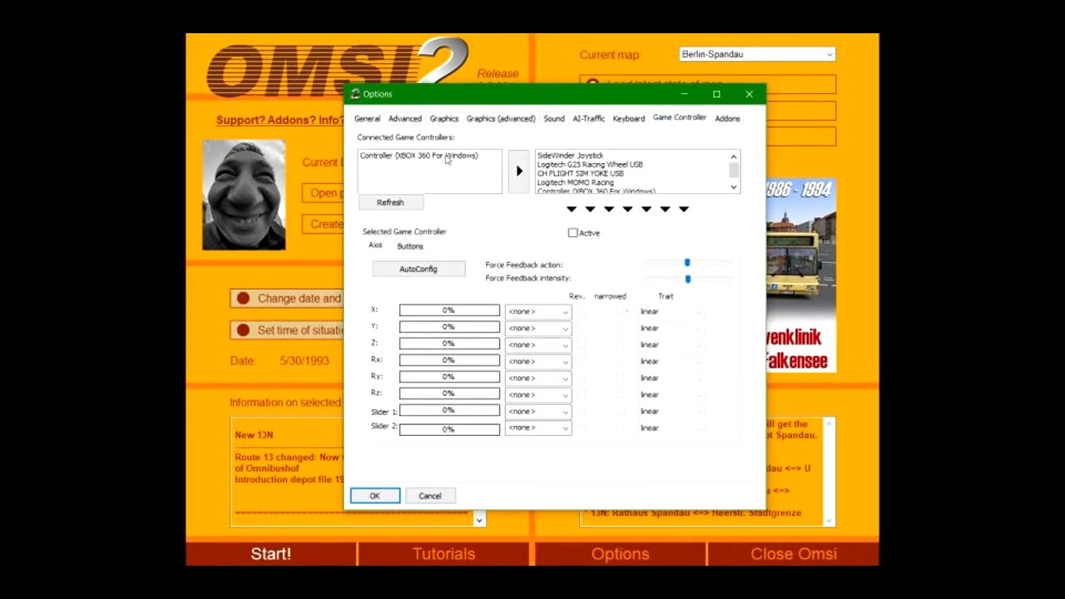
left_click(428, 154)
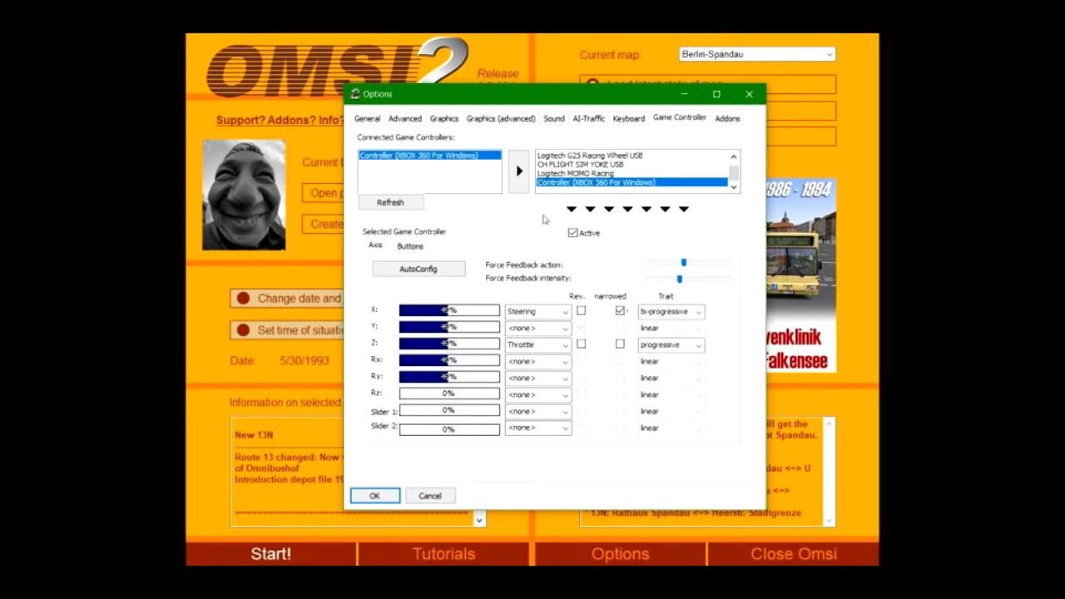
left_click(573, 233)
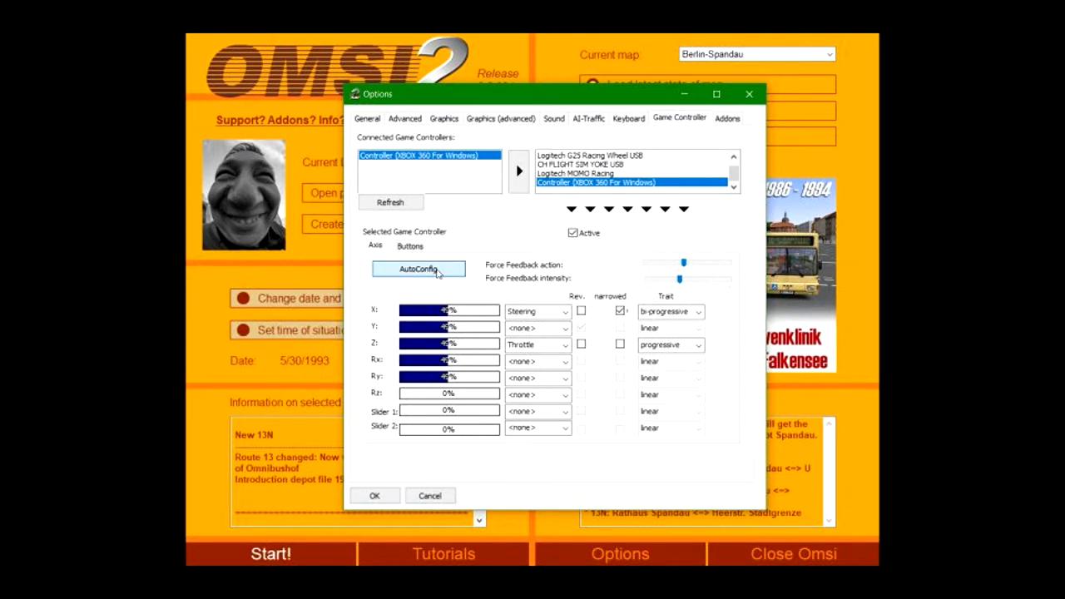
left_click(417, 269)
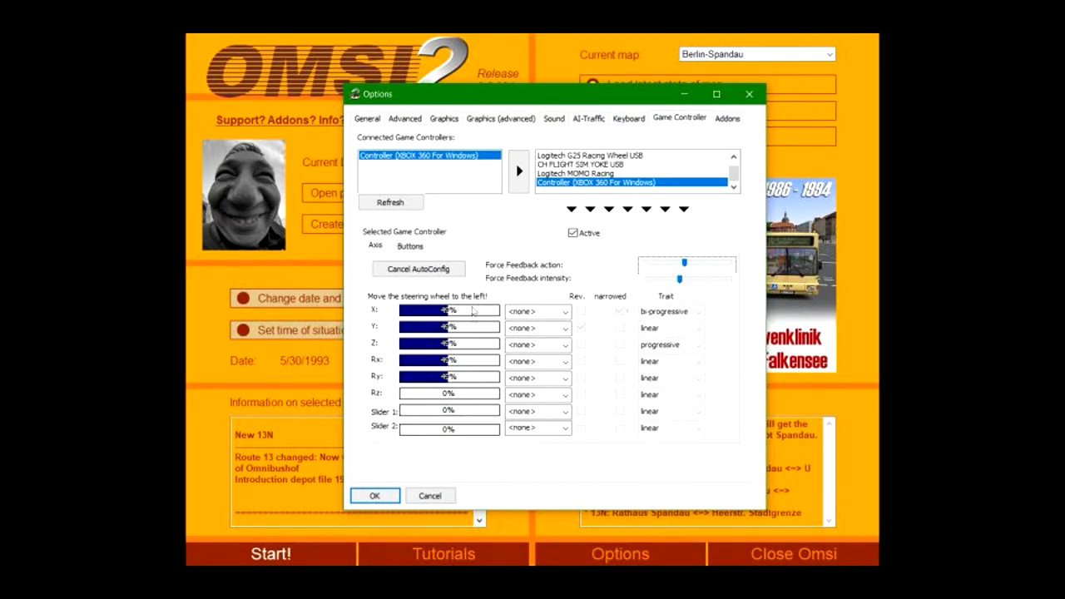
left_click(374, 495)
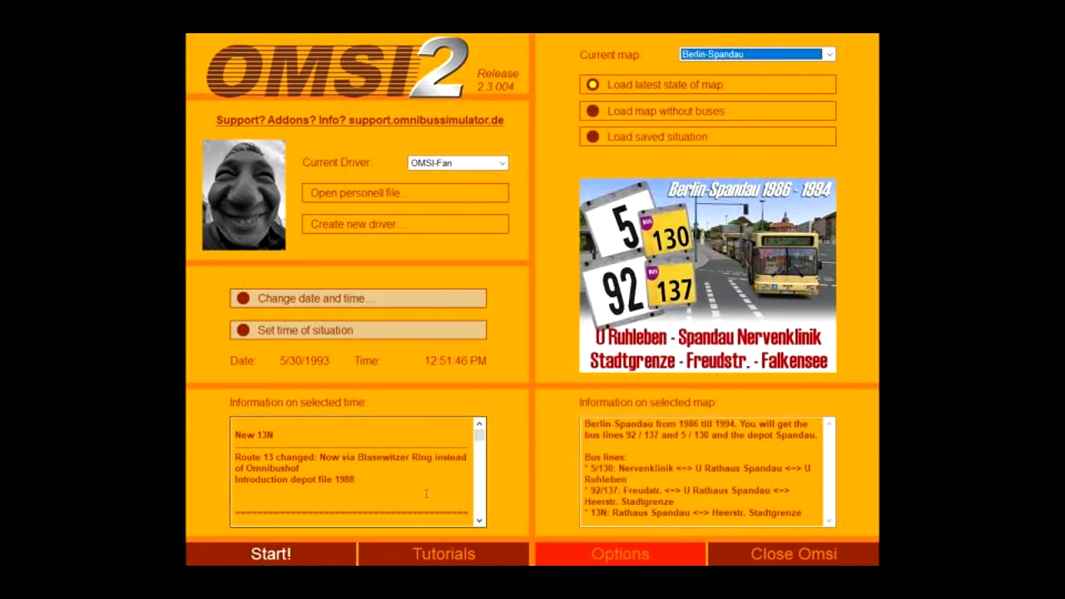
Start the Berlin-Spandau map and dismiss the control selection popup
left_click(270, 555)
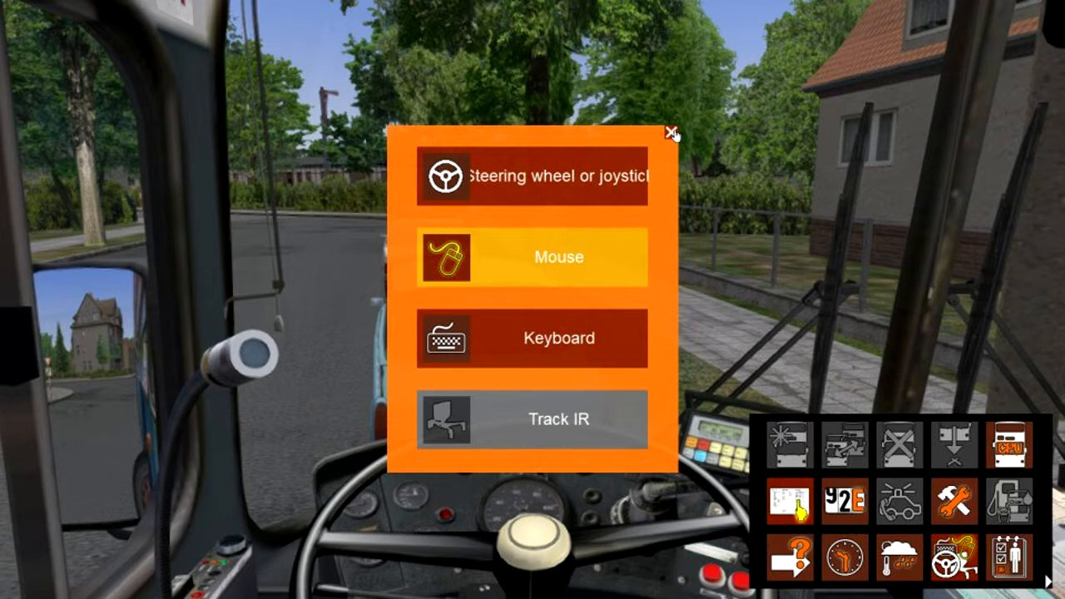
left_click(672, 134)
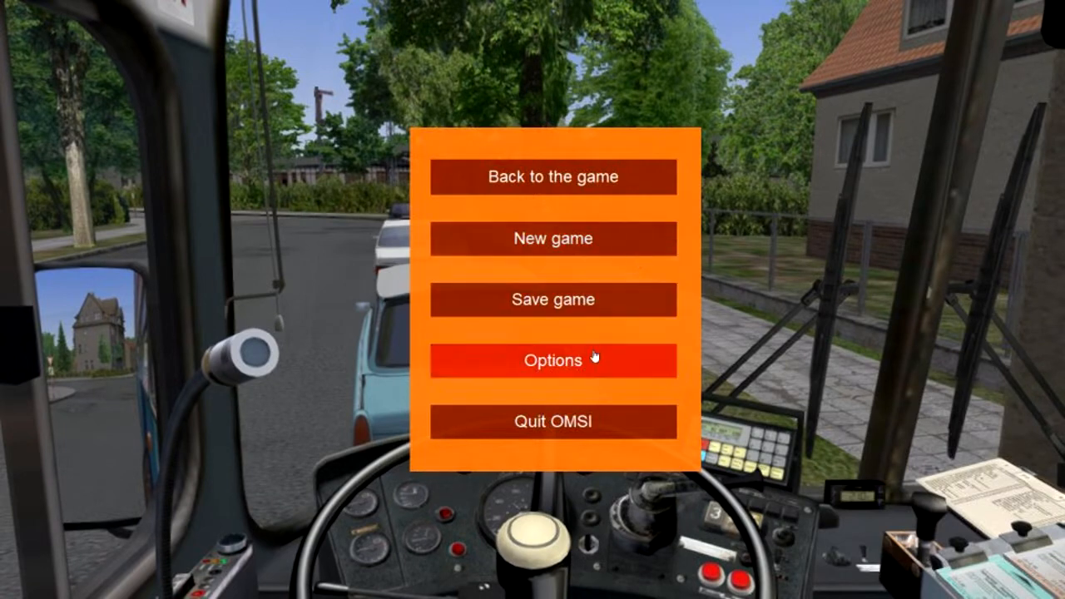
Review in-game axes: X steering bi-progressive, Y linear and Z progressive throttle
left_click(552, 360)
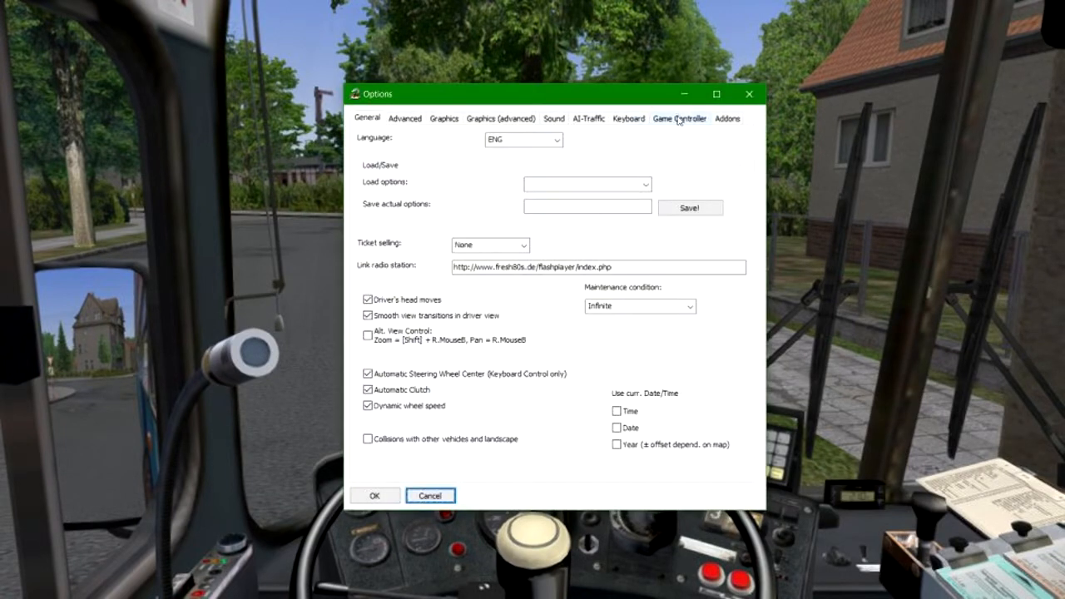
left_click(679, 118)
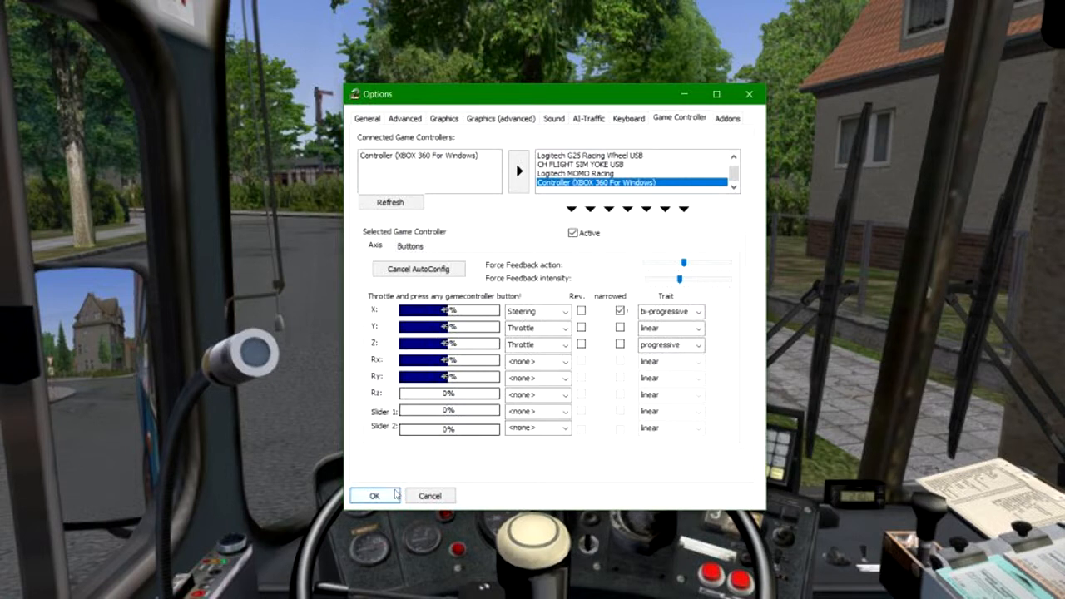
left_click(699, 311)
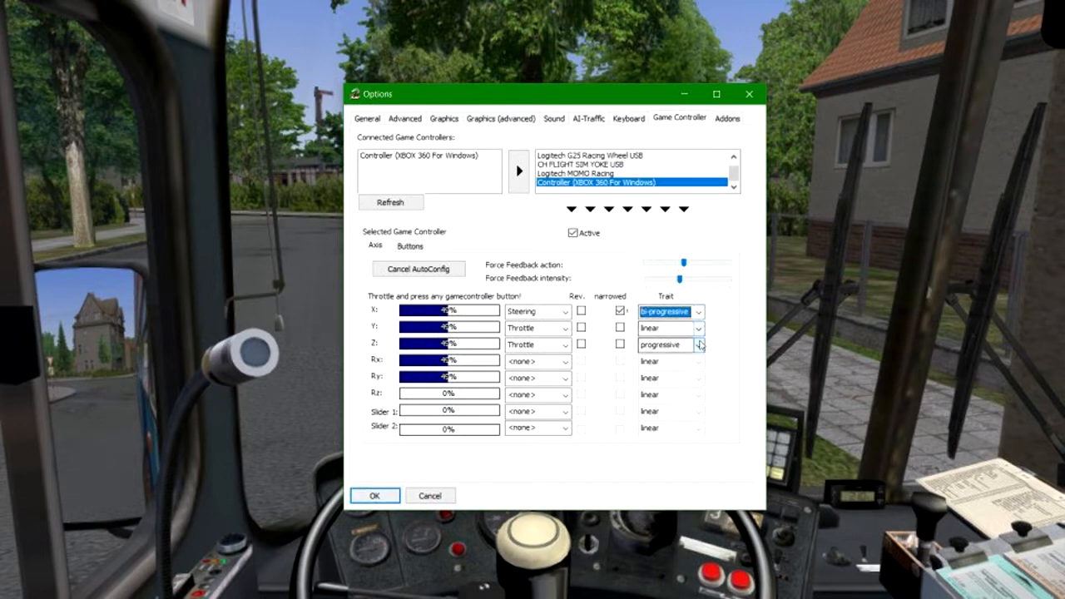
left_click(666, 344)
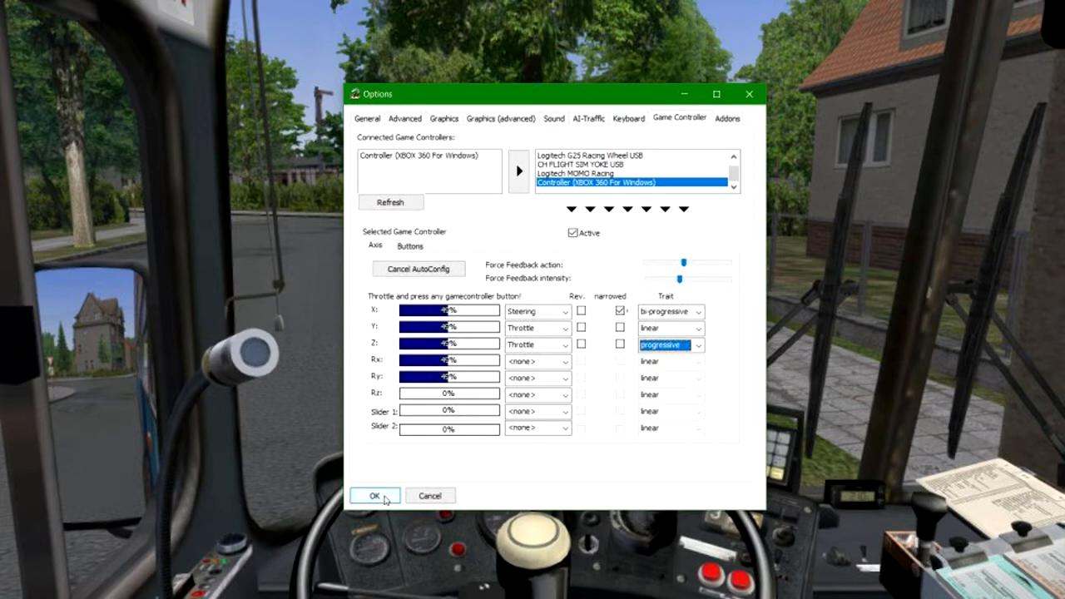
Close Options, resume driving and choose Mouse as the control method
left_click(374, 495)
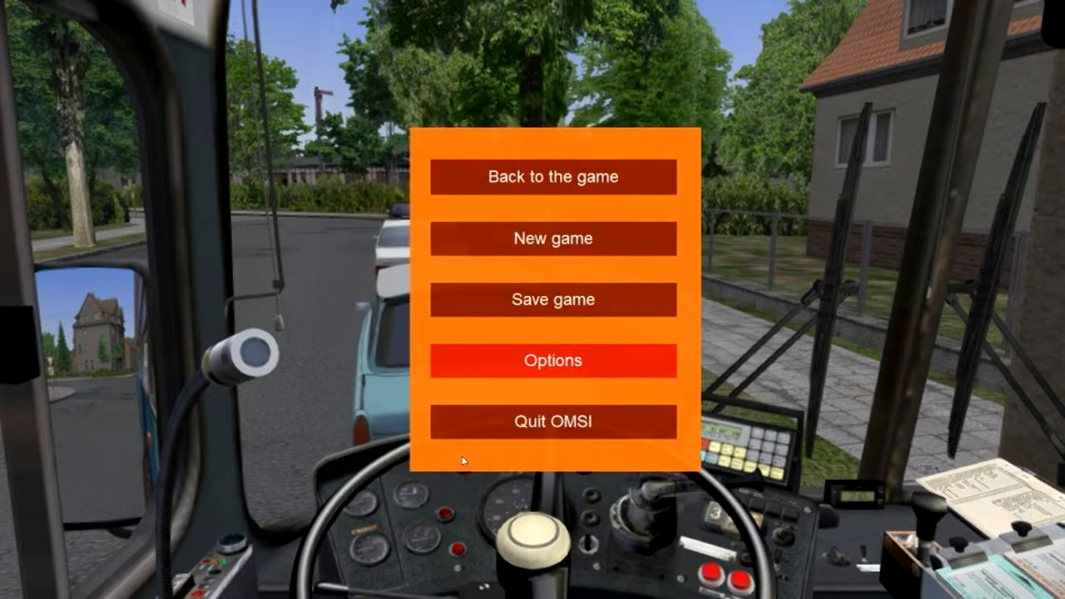
mouse_move(506, 431)
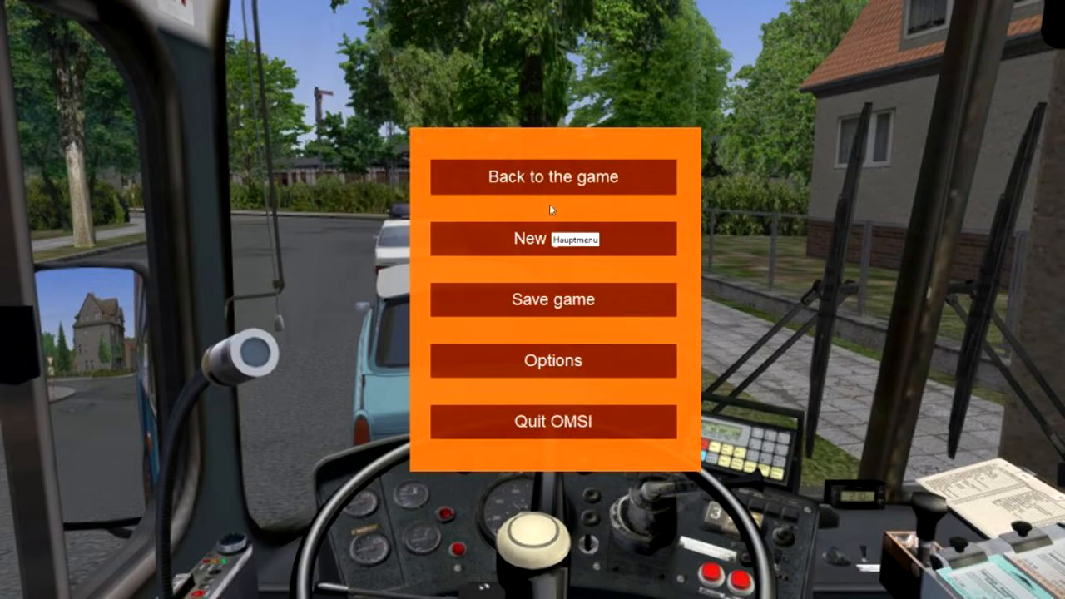
left_click(553, 176)
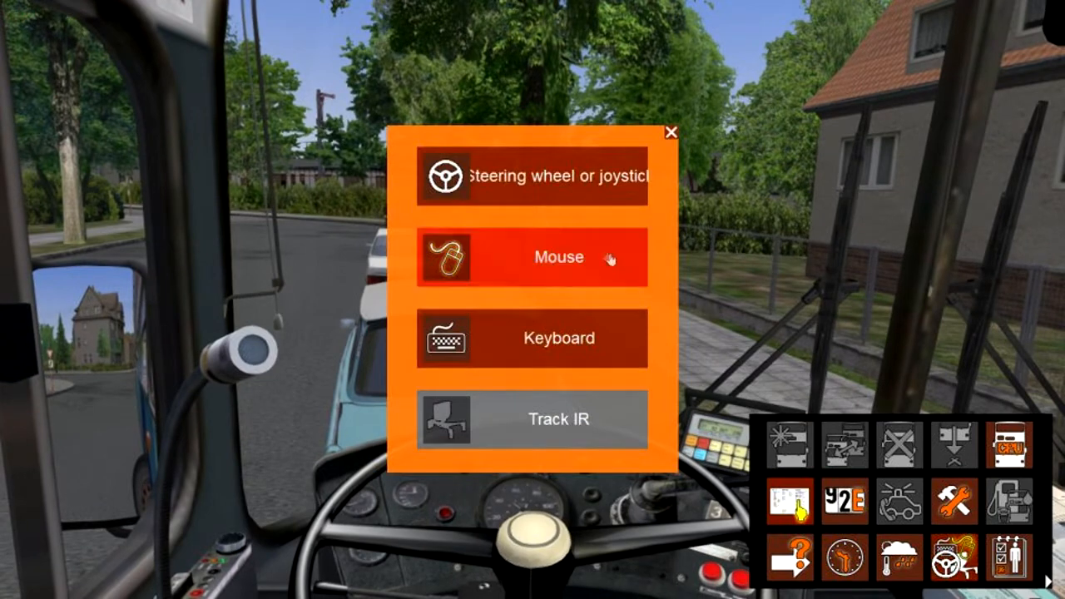
left_click(532, 256)
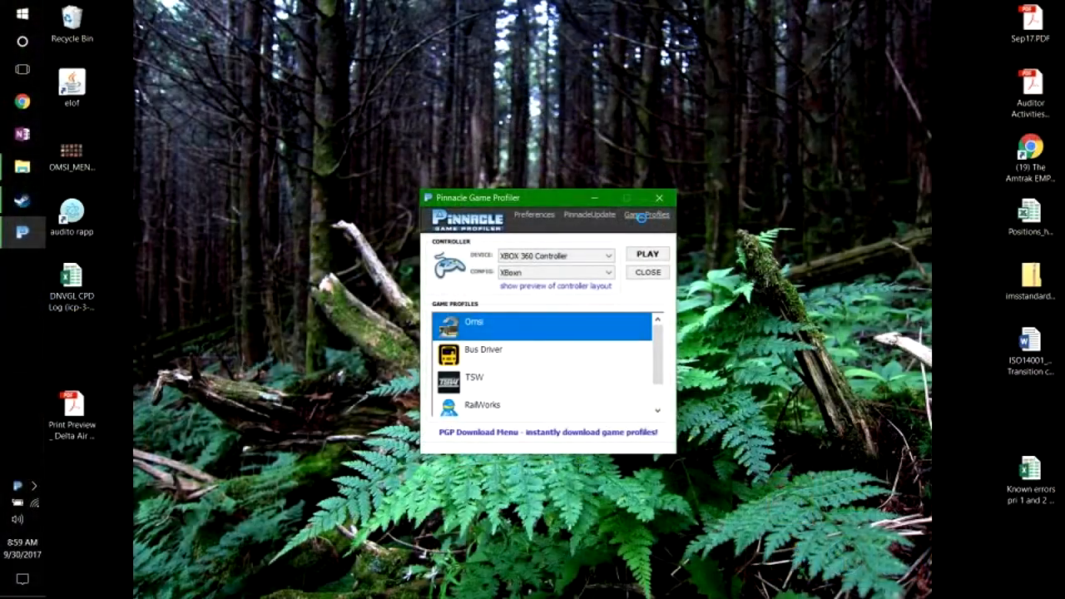
Begin a New Profile in Game Profiles, dismissing the Shortcut Dropzone message
left_click(647, 214)
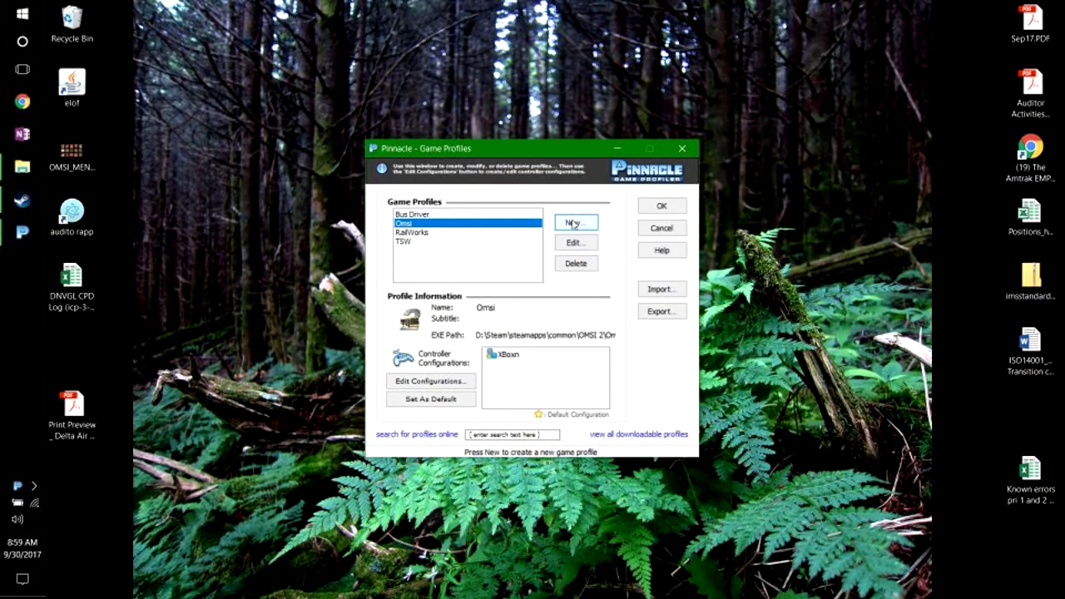
left_click(574, 222)
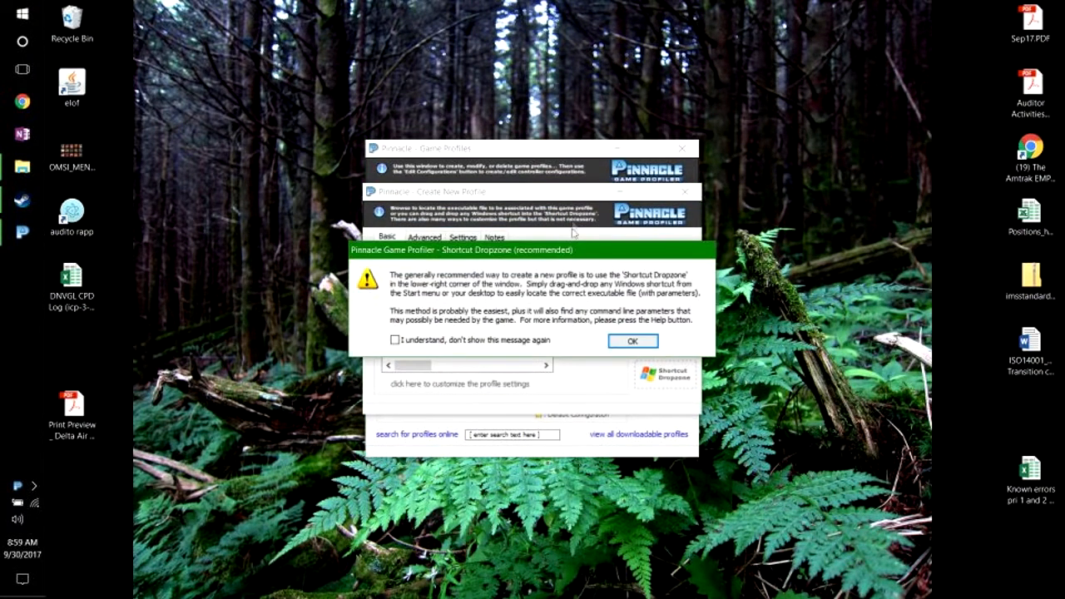
left_click(632, 340)
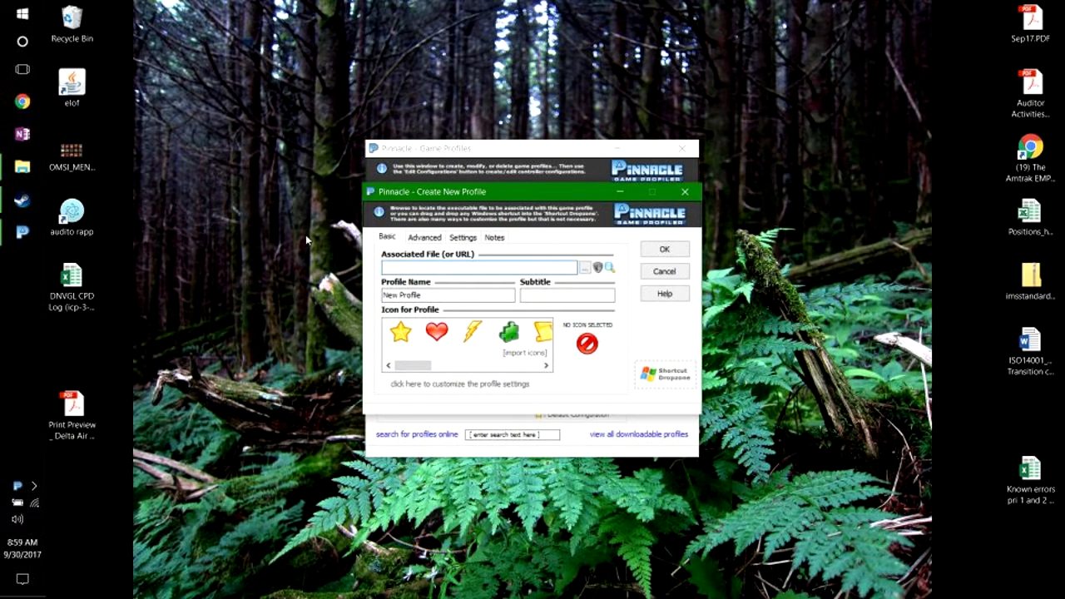
mouse_move(95, 185)
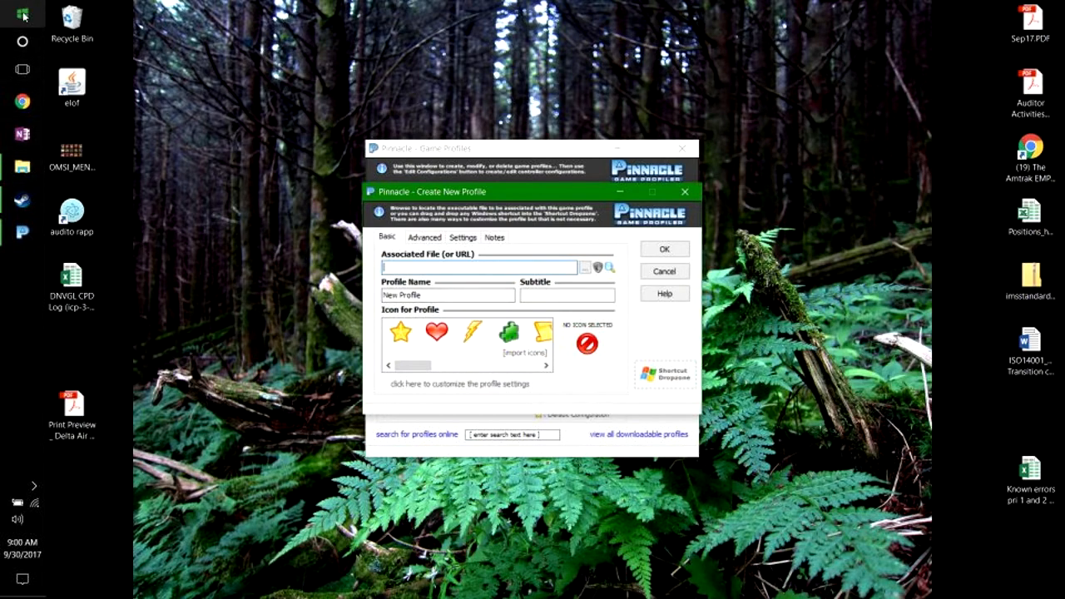
left_click(12, 15)
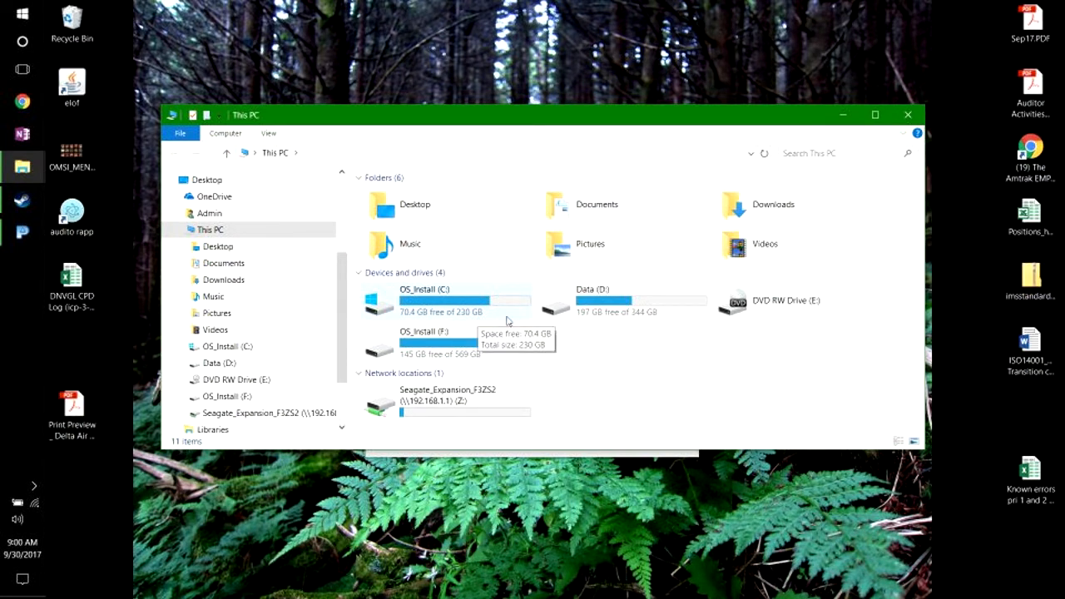
Browse from Data (D:) through Steam\steamapps\common to the OMSI 2 folder
double_click(593, 301)
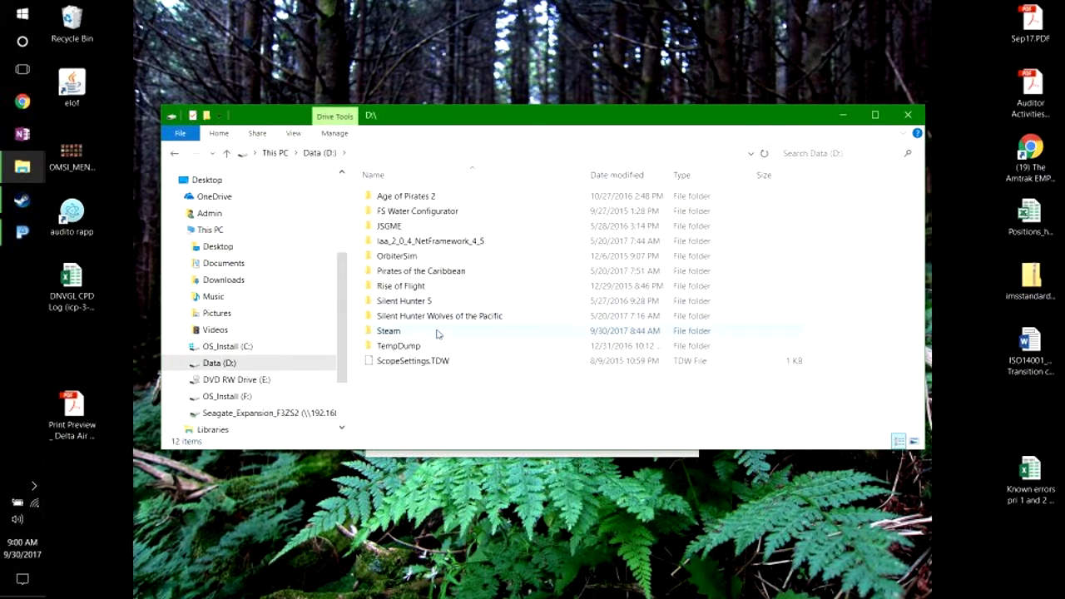
double_click(387, 330)
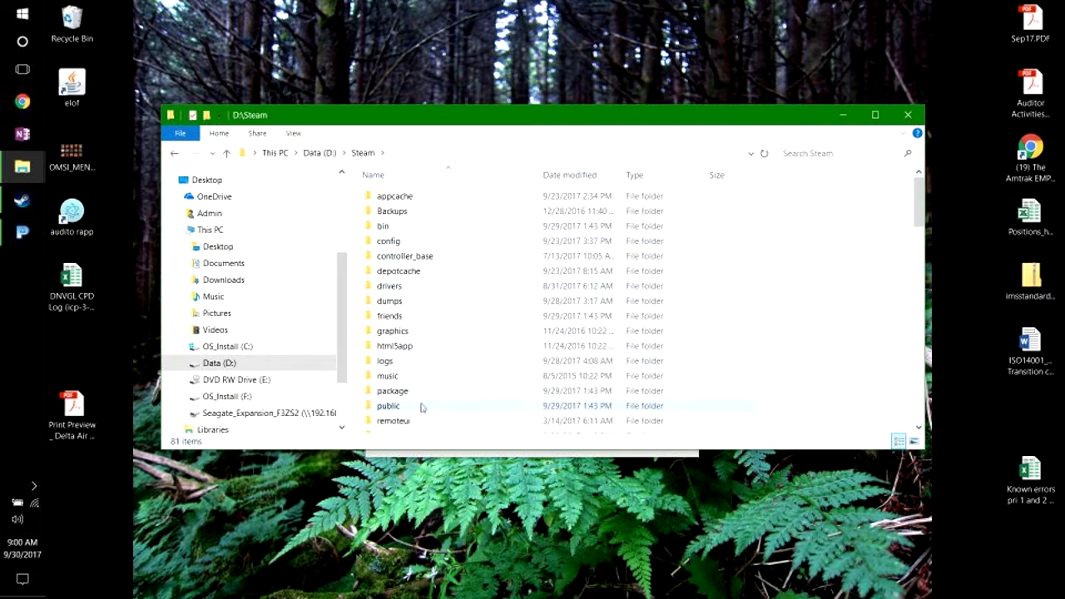
scroll("down", 3)
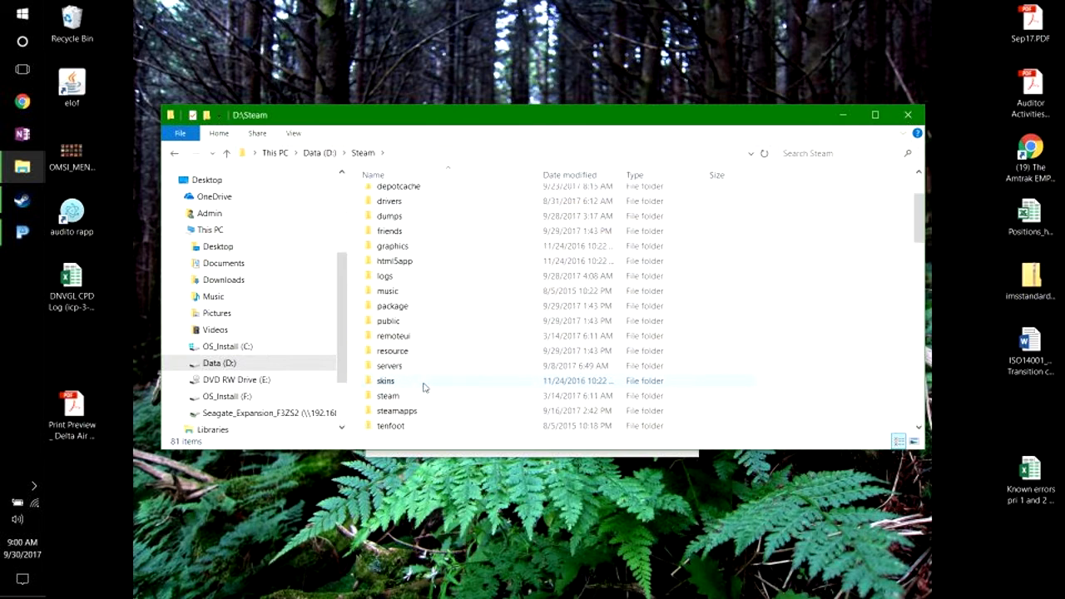
double_click(396, 410)
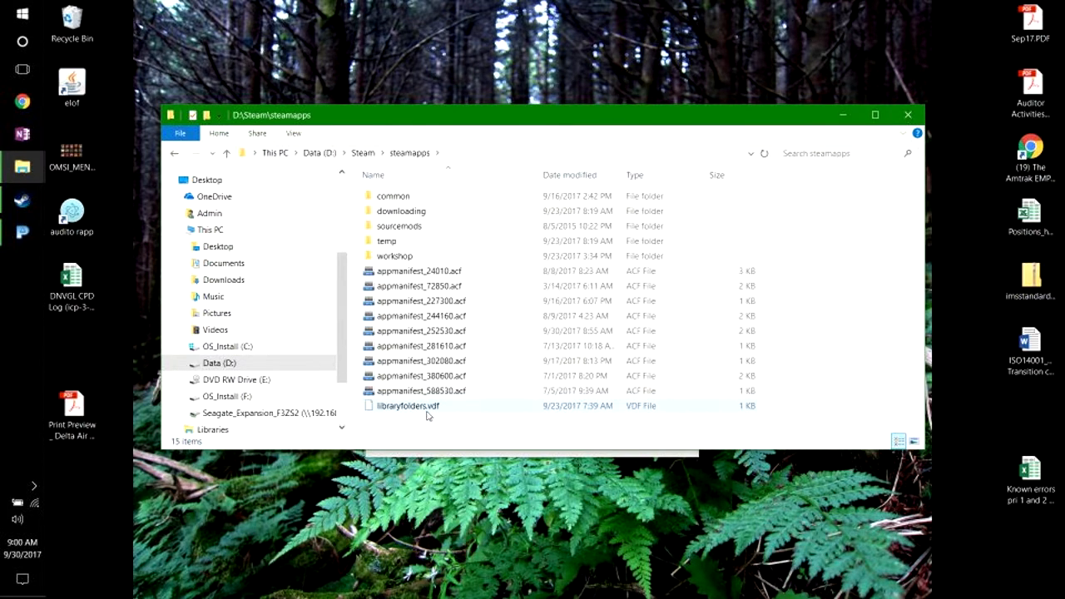
left_click(401, 210)
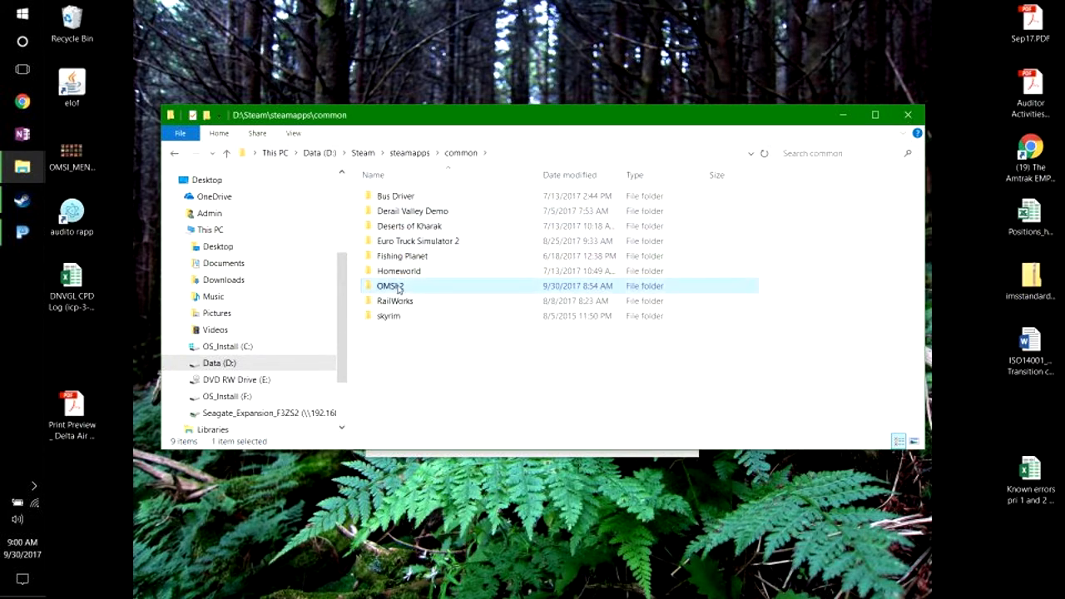
double_click(390, 285)
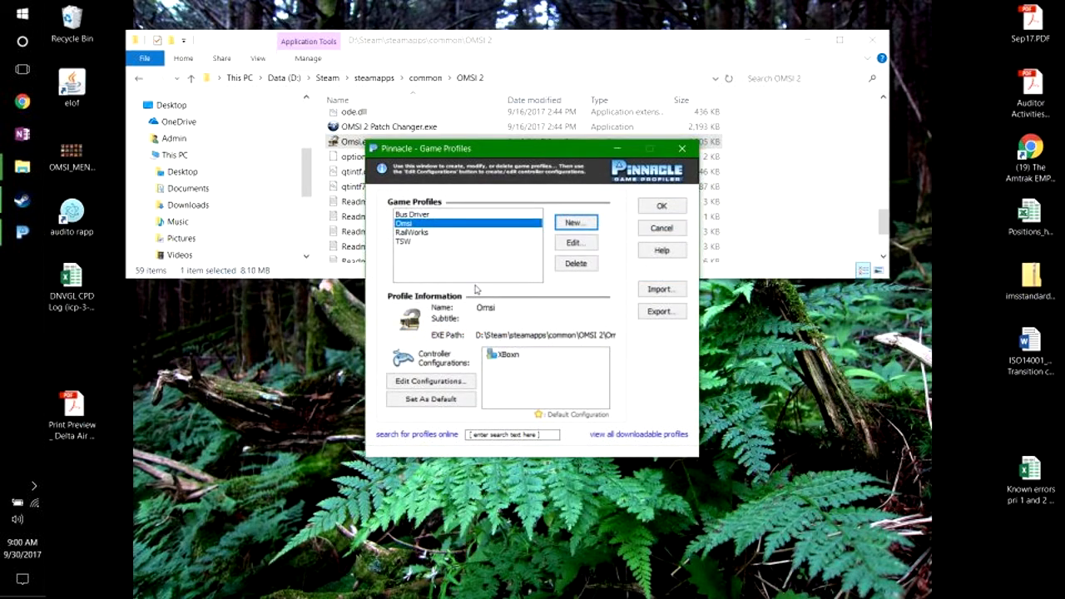
Select the Omsi profile and open its XBoxn controller configurations
left_click(509, 354)
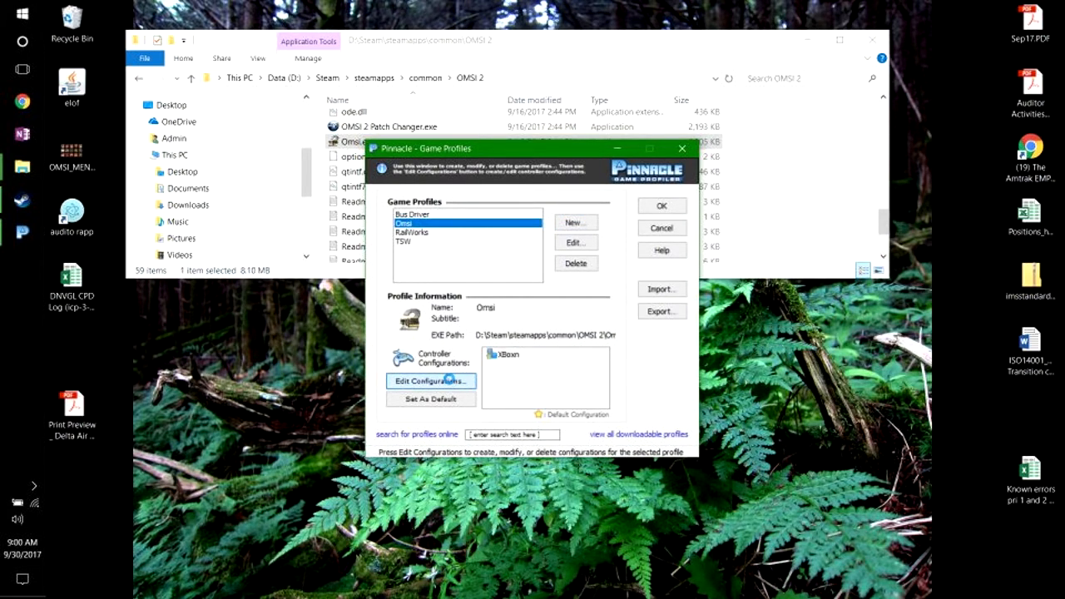
left_click(431, 381)
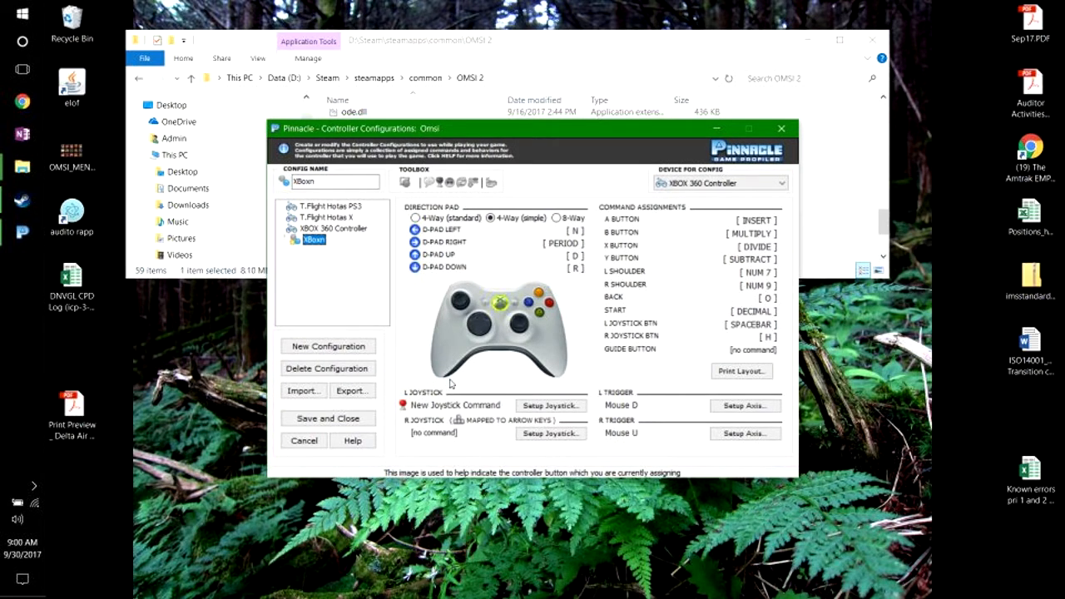
mouse_move(629, 229)
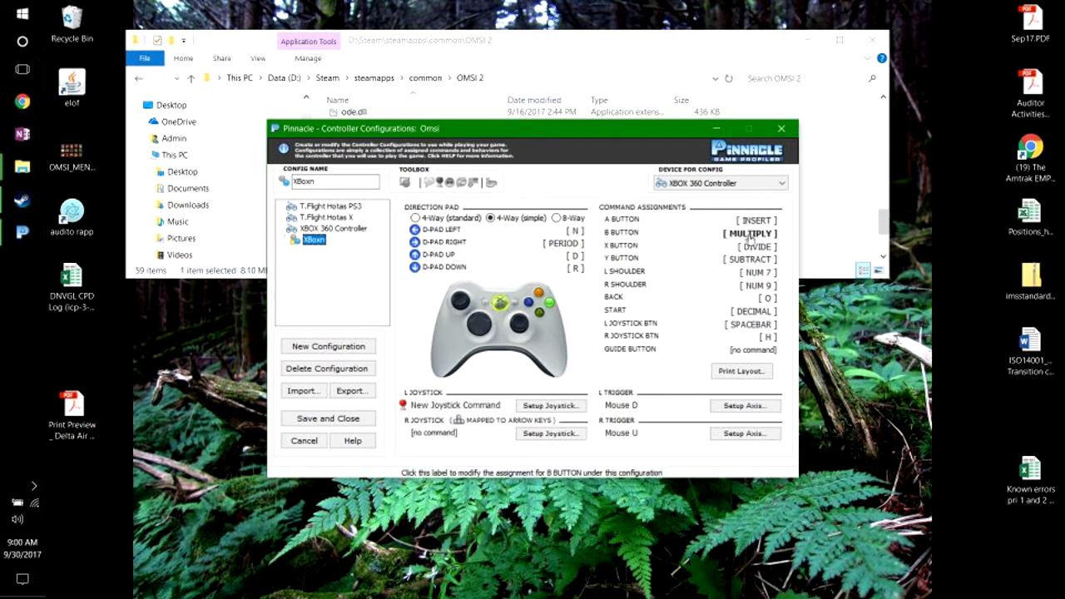
left_click(748, 219)
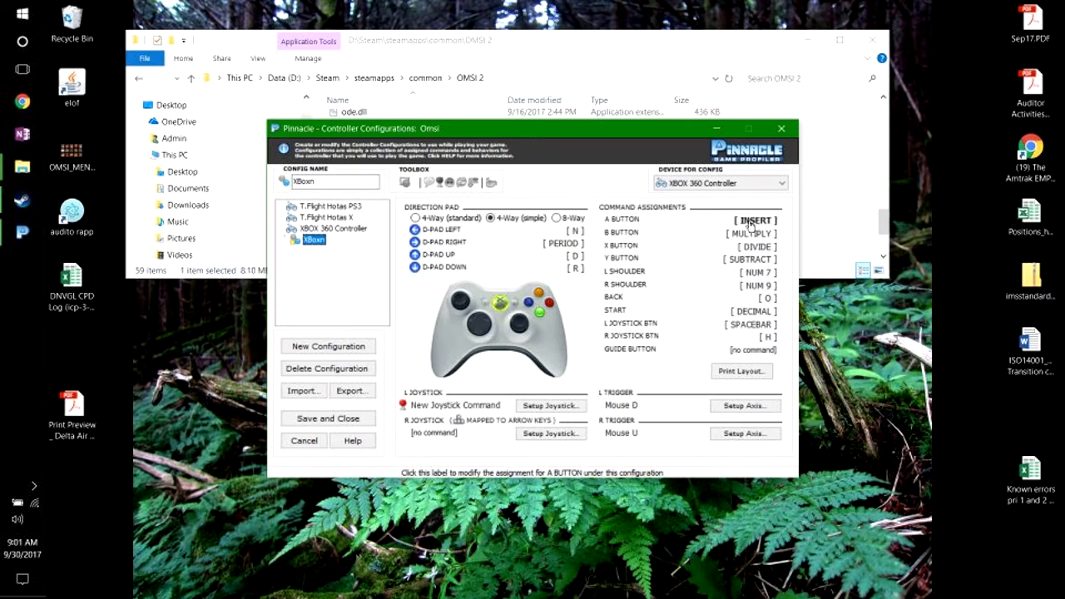
left_click(751, 246)
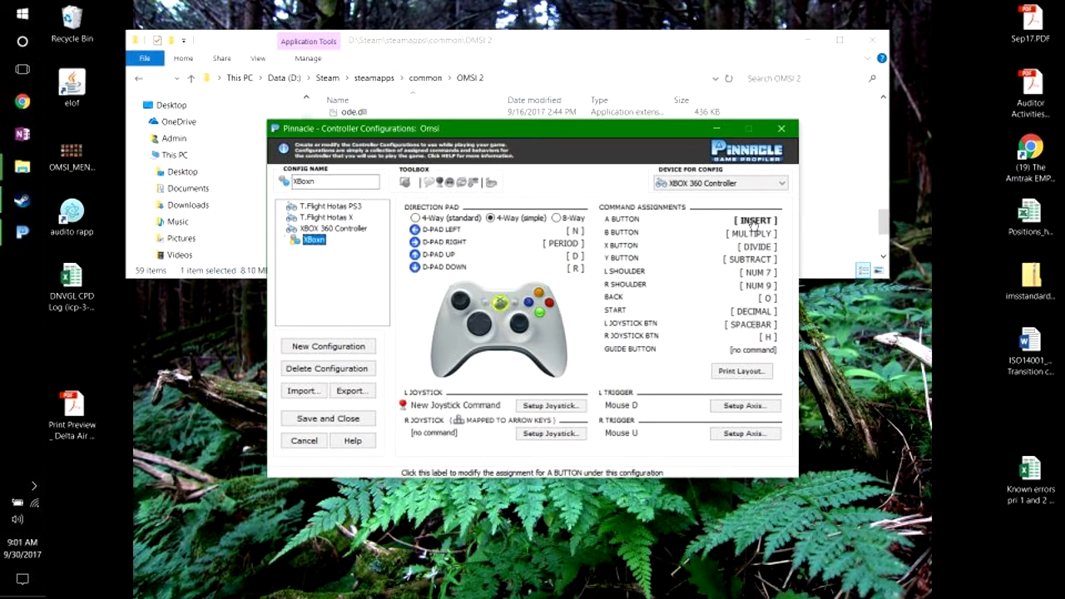
left_click(752, 219)
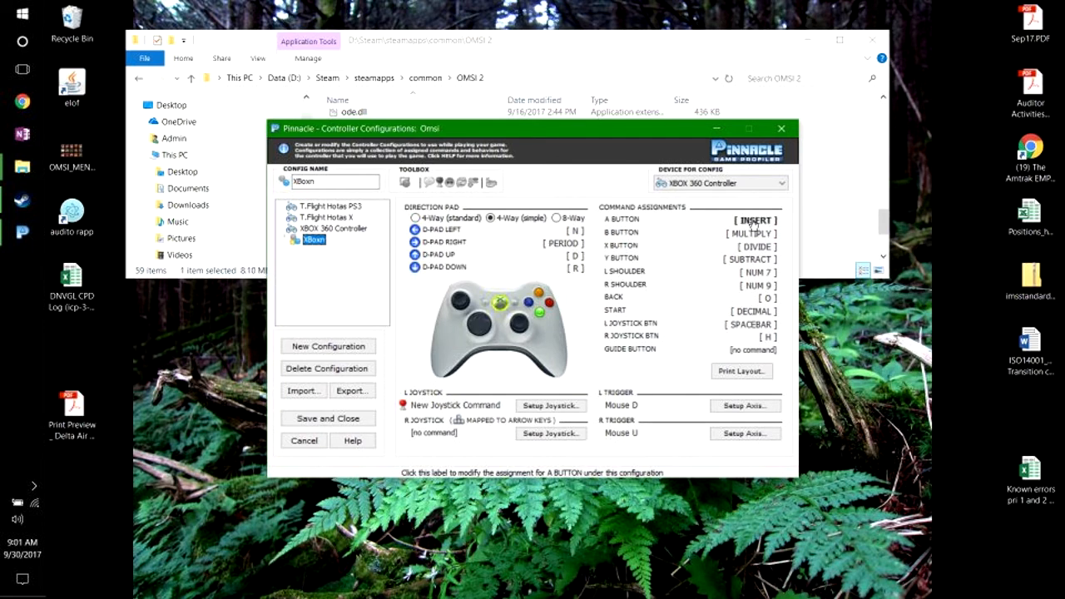
left_click(753, 220)
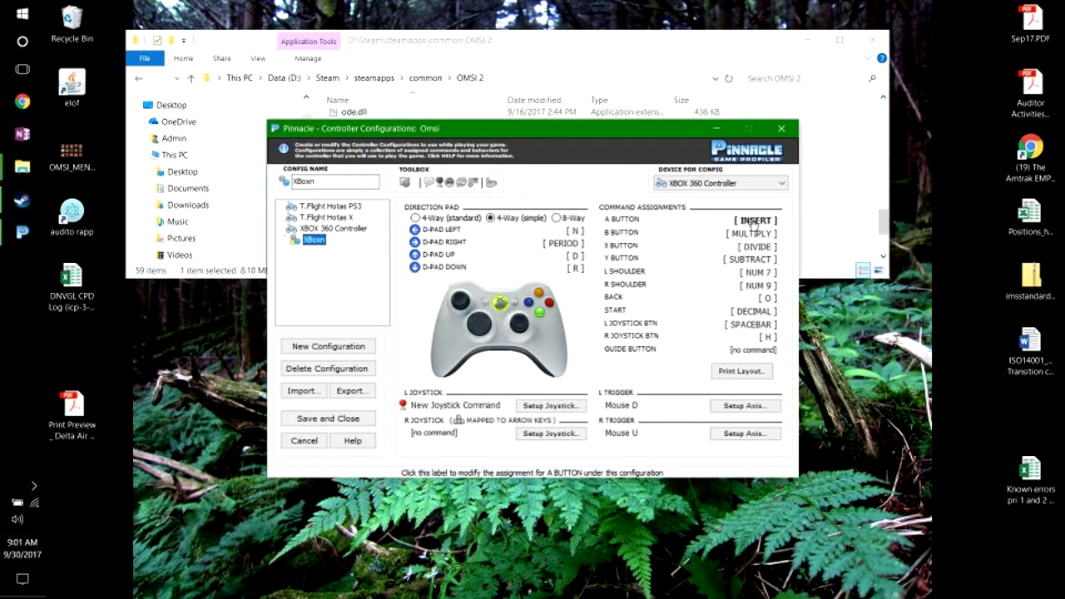
left_click(754, 220)
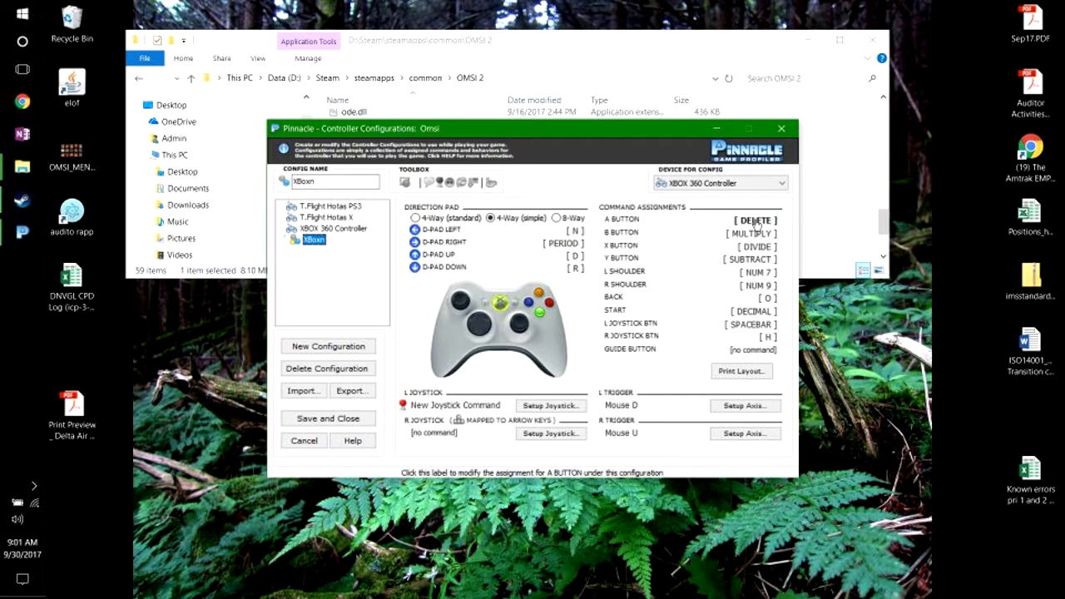
left_click(751, 219)
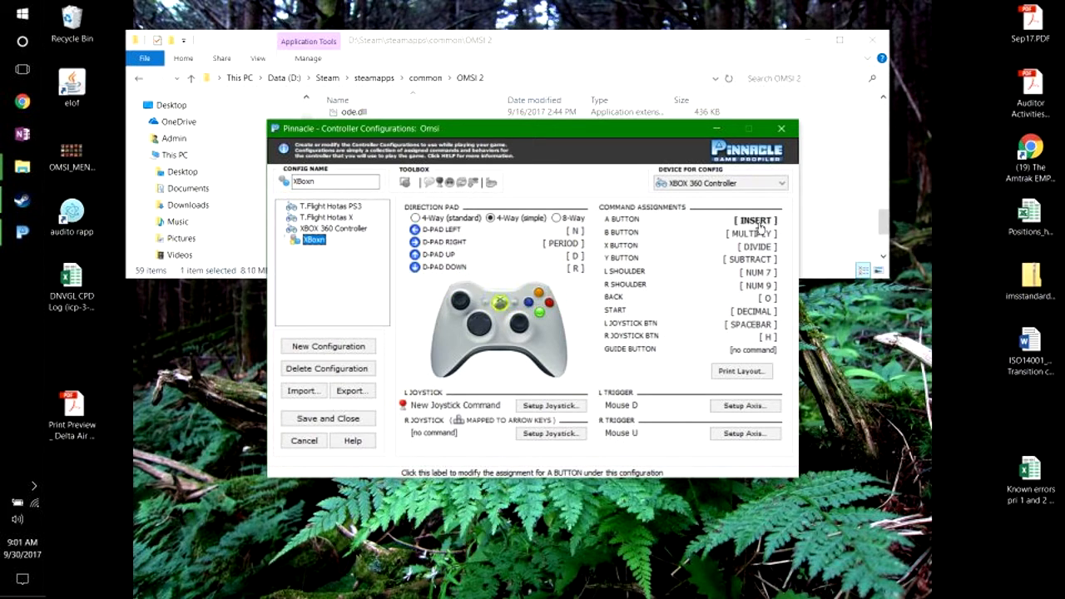
left_click(753, 219)
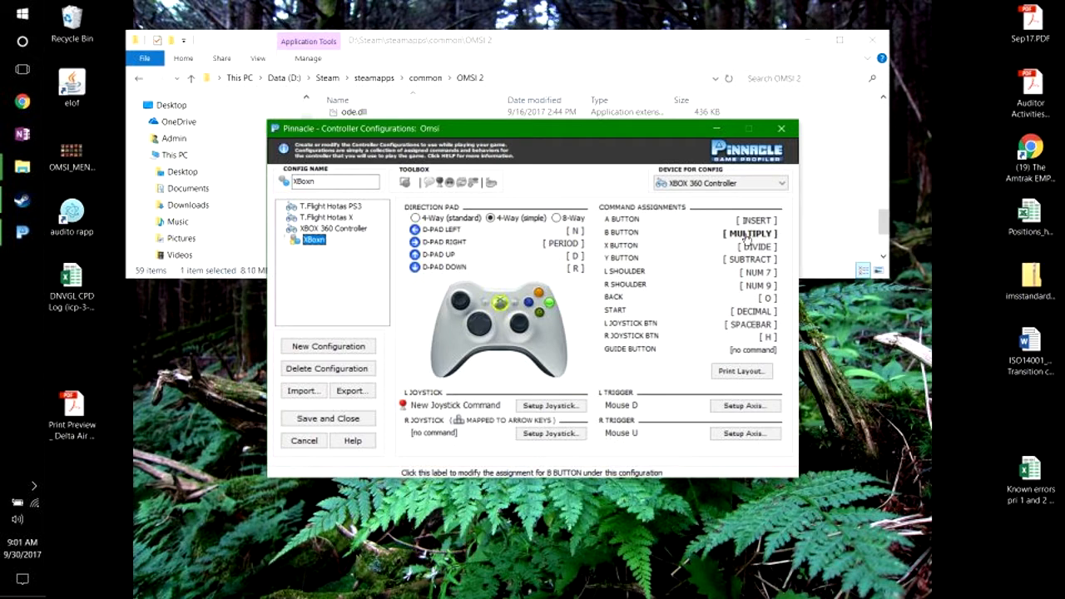
left_click(749, 233)
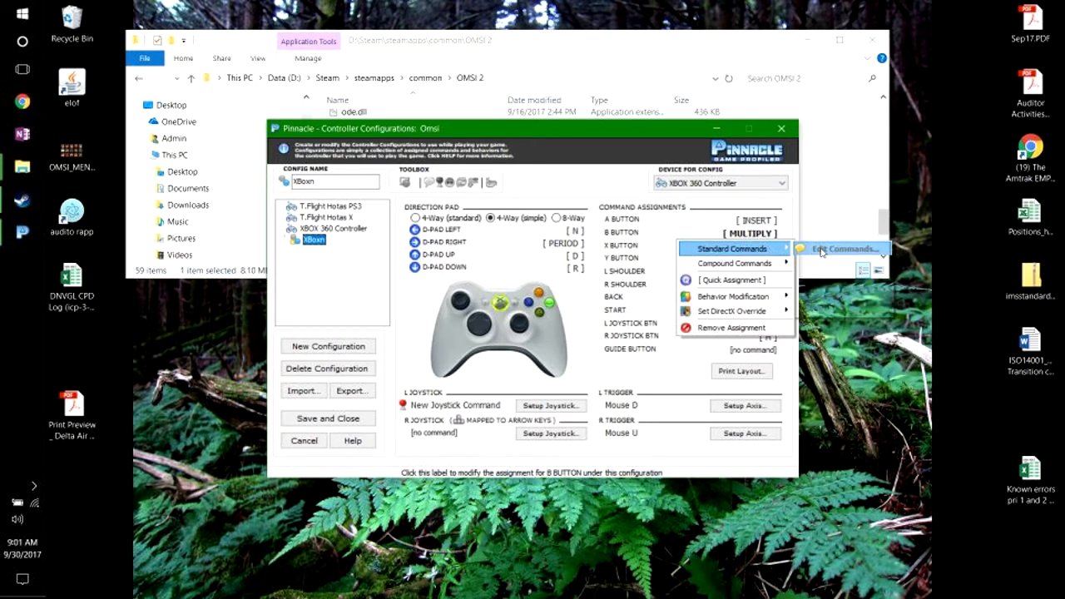
left_click(843, 248)
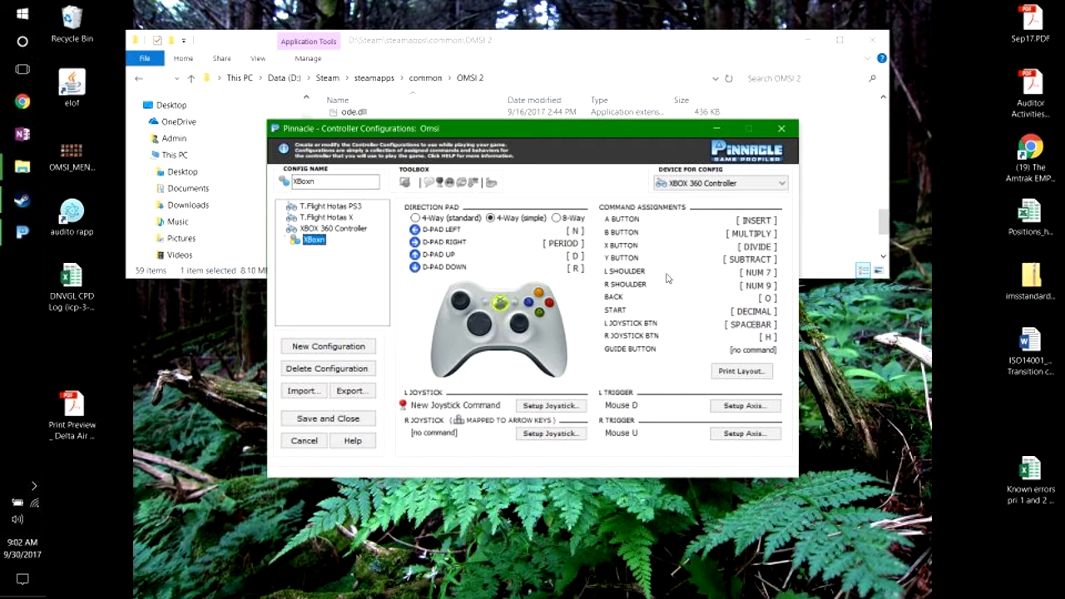
mouse_move(749, 258)
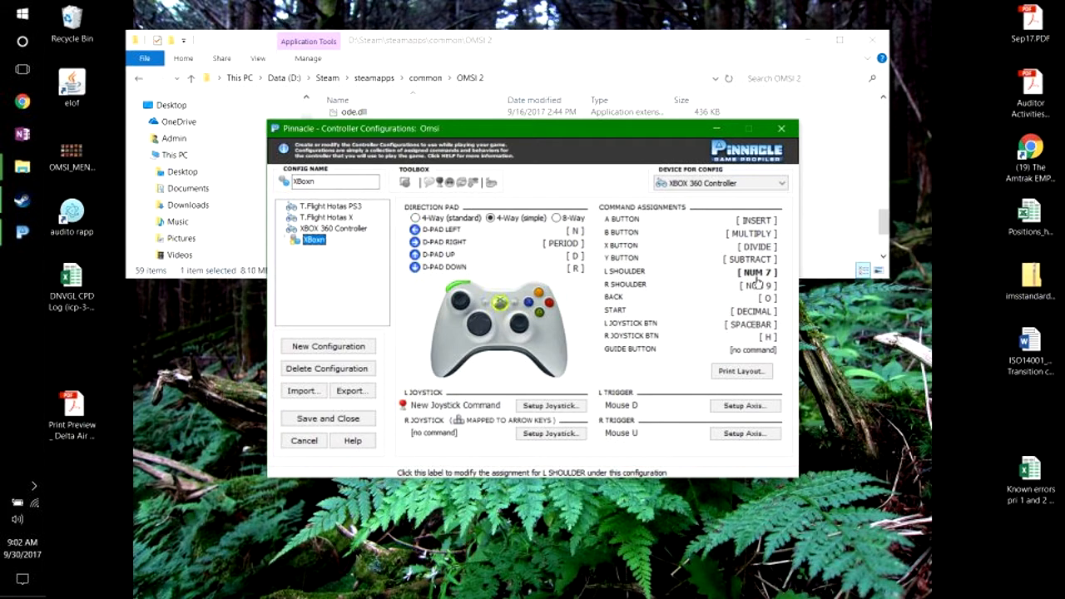
left_click(753, 286)
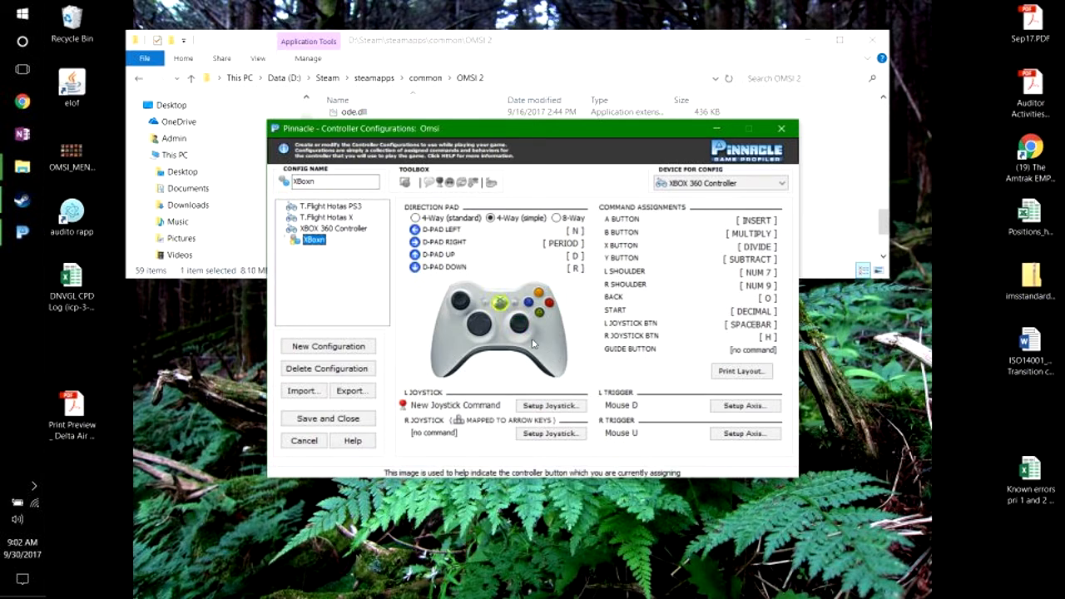
mouse_move(550, 405)
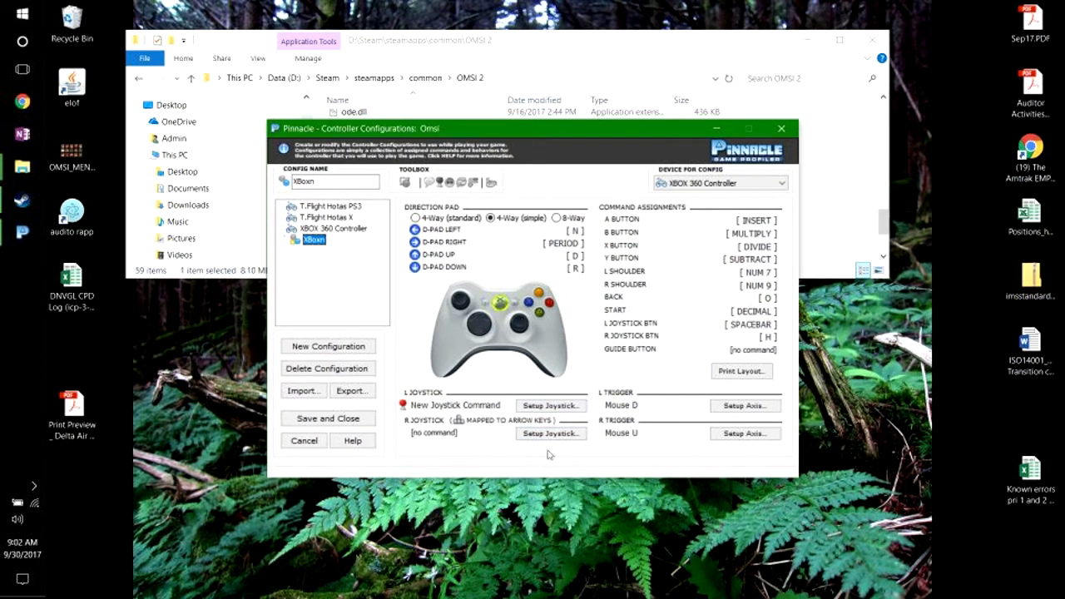
mouse_move(551, 433)
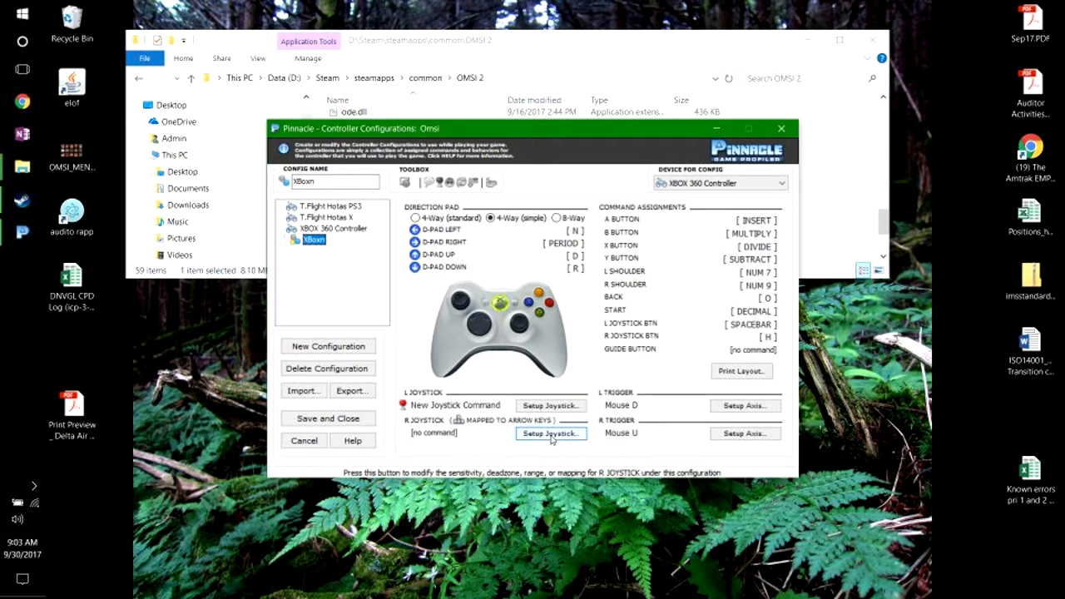
left_click(551, 433)
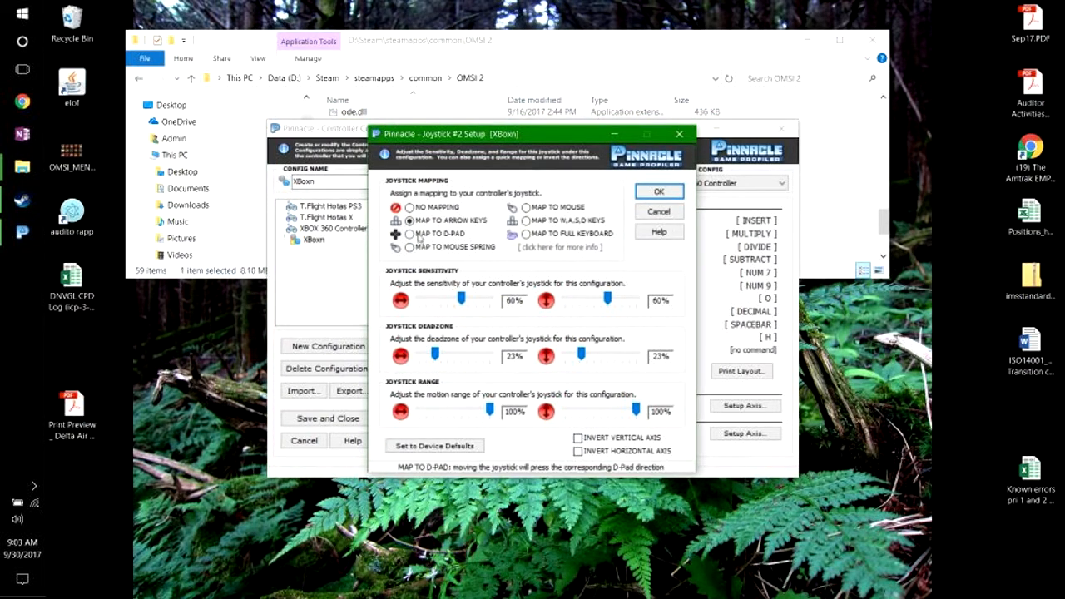
left_click(409, 220)
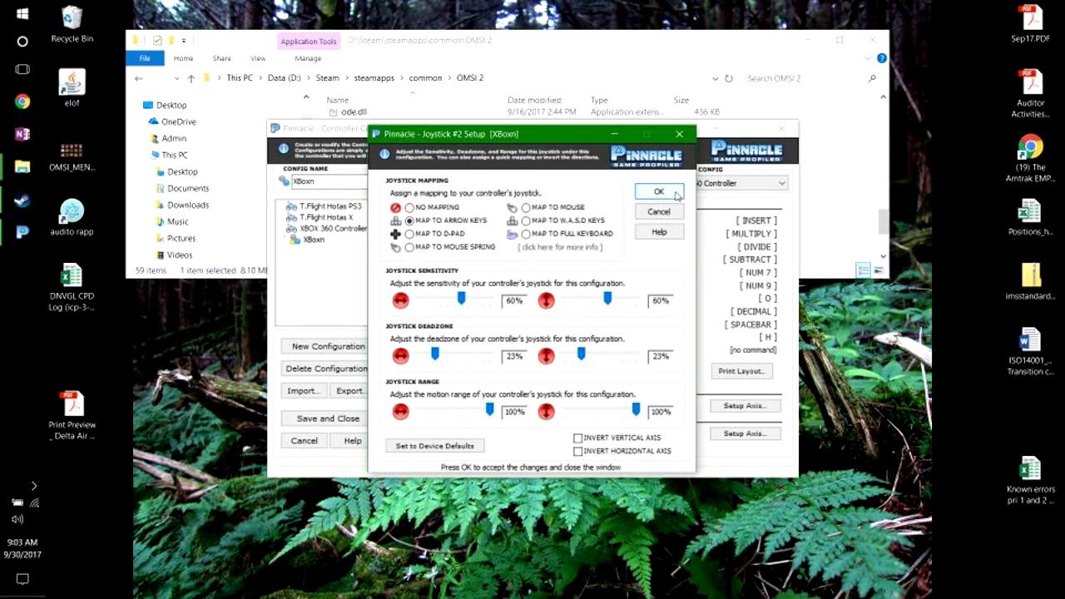
mouse_move(658, 210)
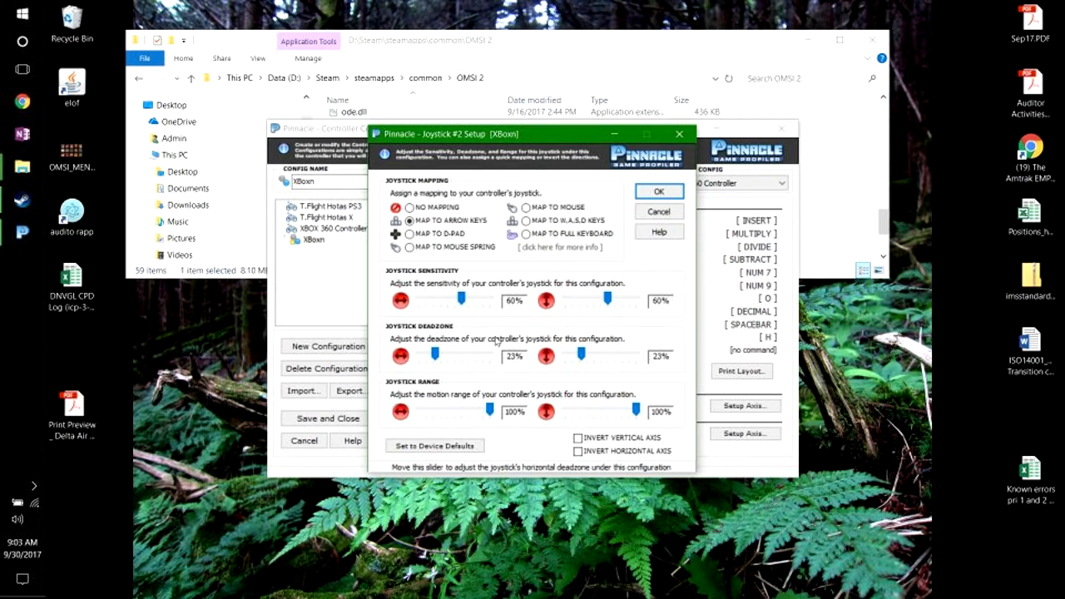
mouse_move(467, 297)
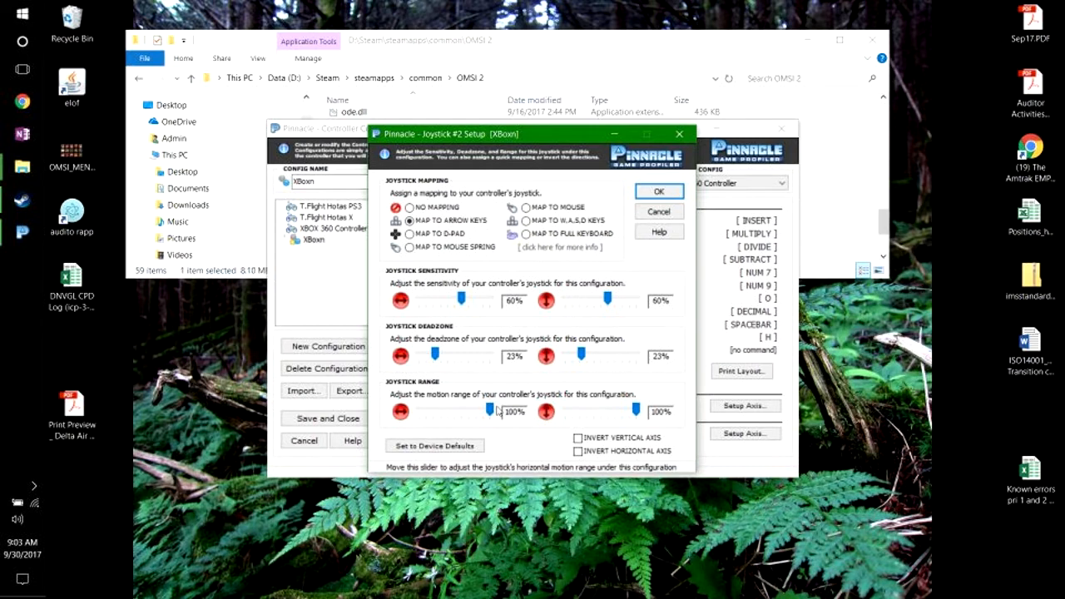
mouse_move(658, 211)
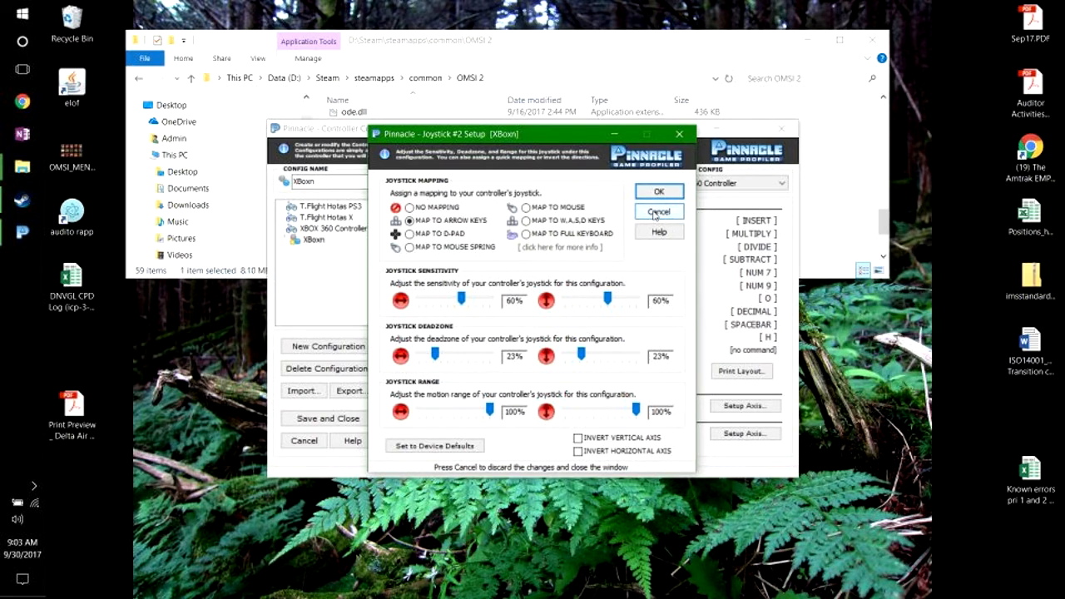
left_click(658, 190)
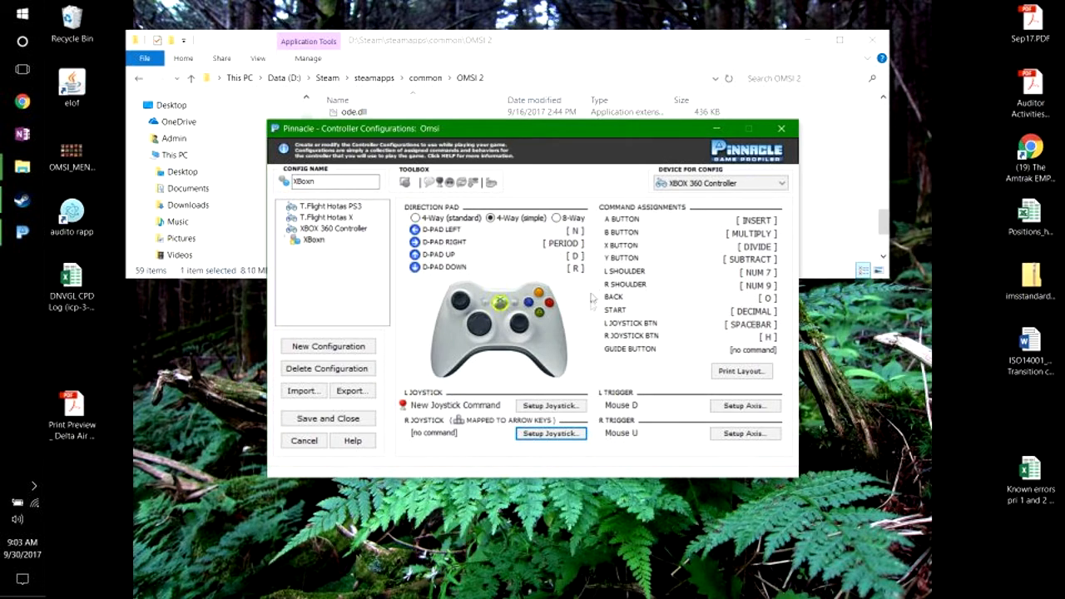
mouse_move(491, 427)
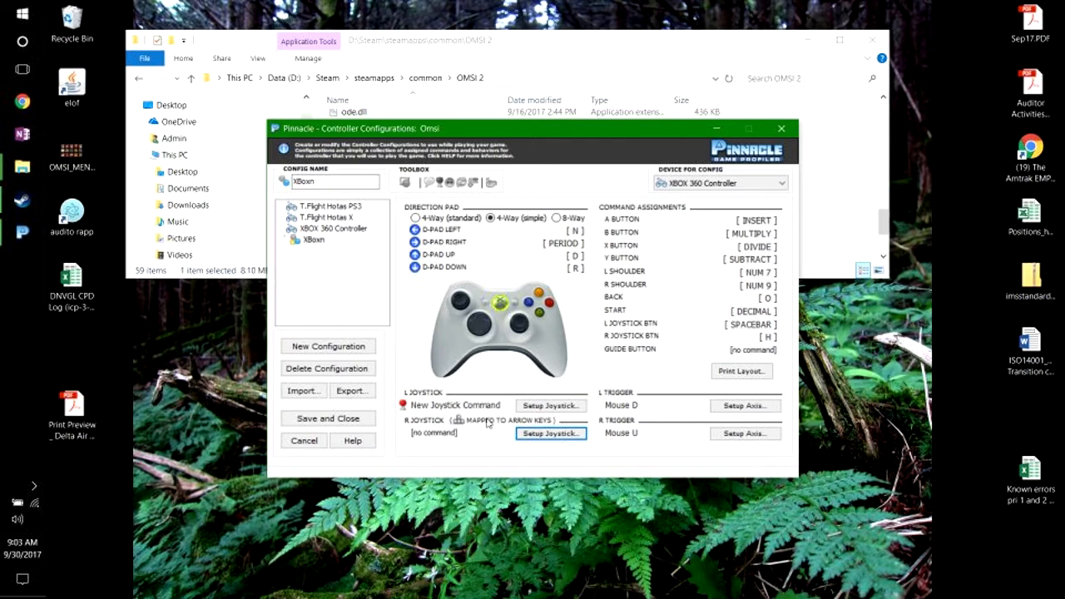
mouse_move(500, 417)
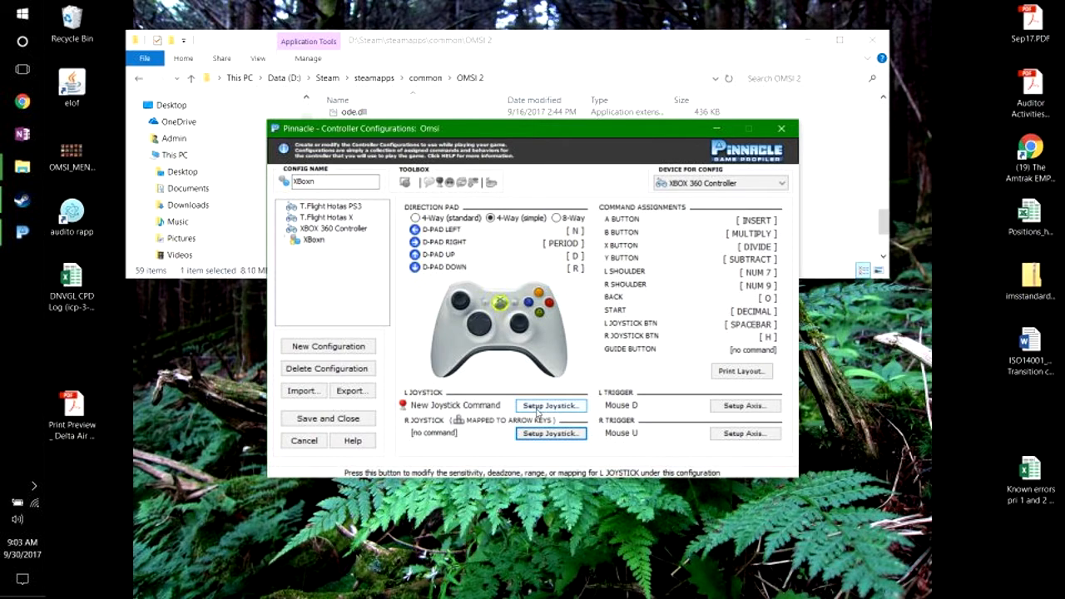
left_click(549, 406)
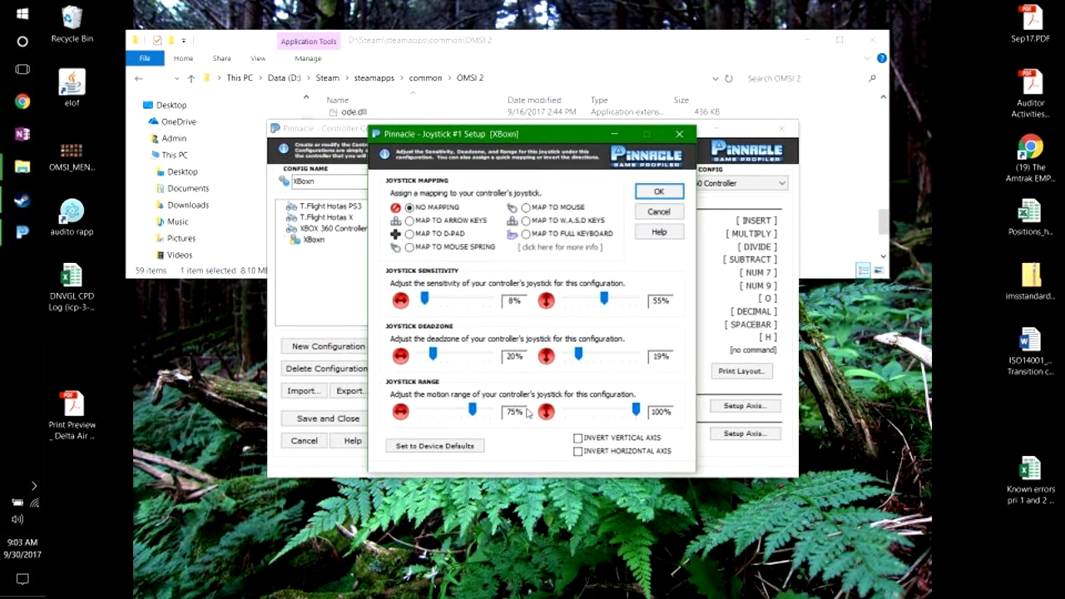
left_click(408, 208)
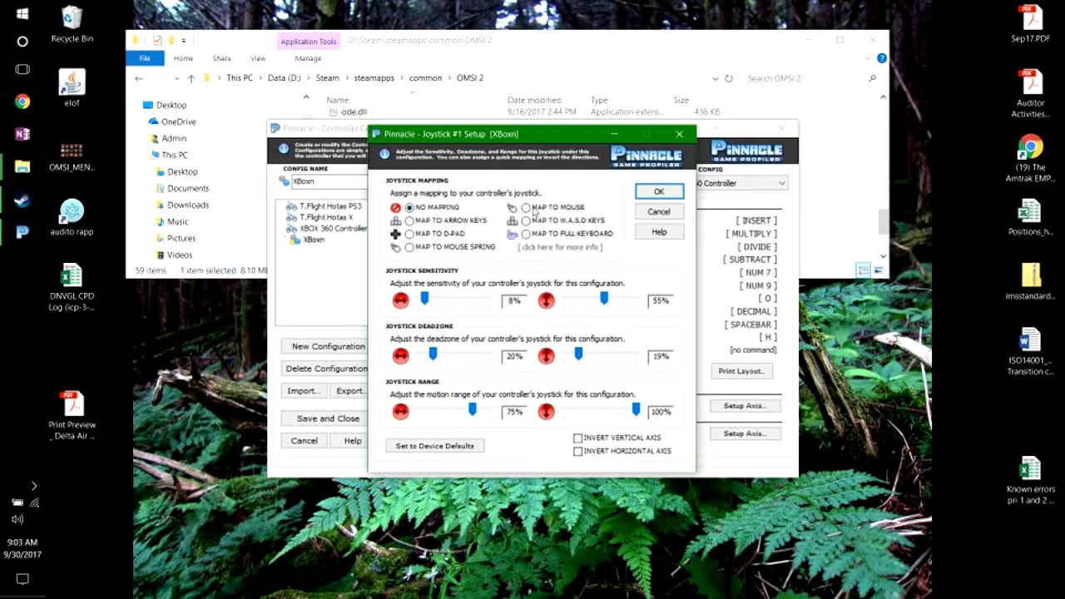
left_click(525, 207)
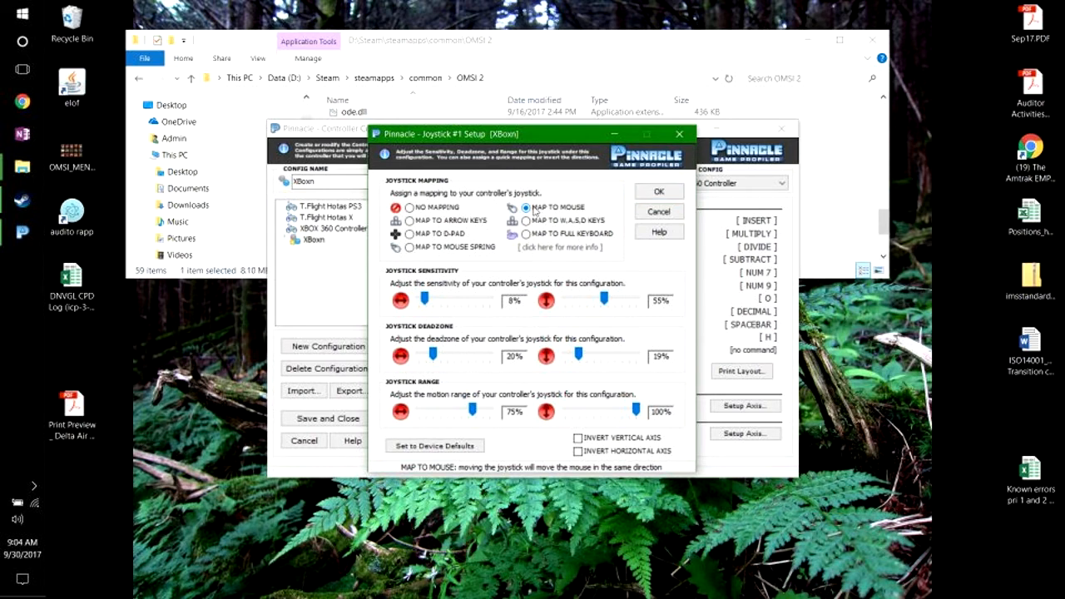
left_click(409, 220)
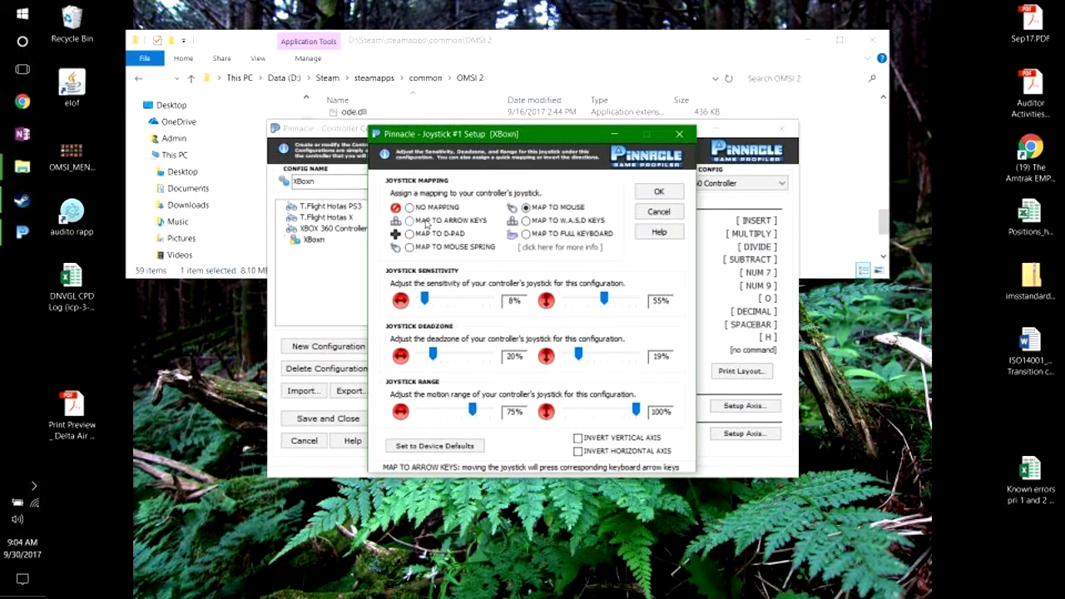
mouse_move(658, 210)
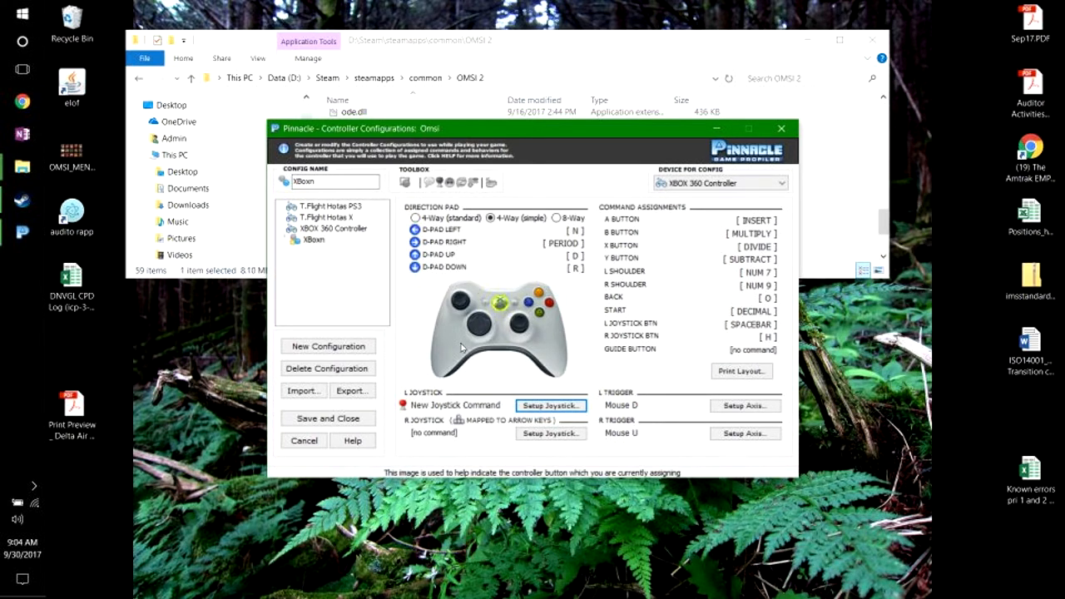
mouse_move(462, 325)
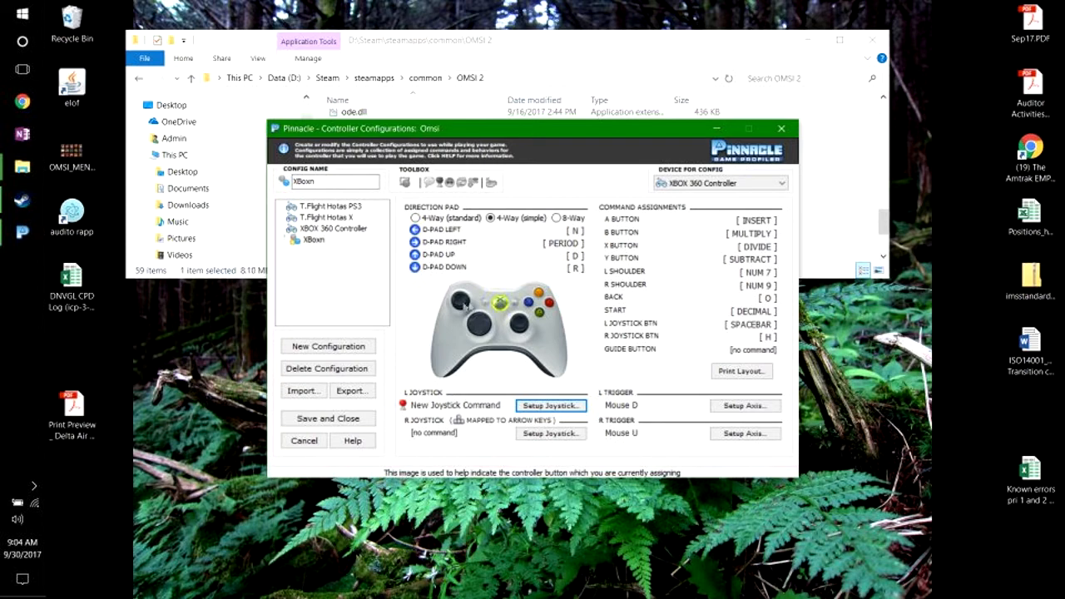
mouse_move(456, 324)
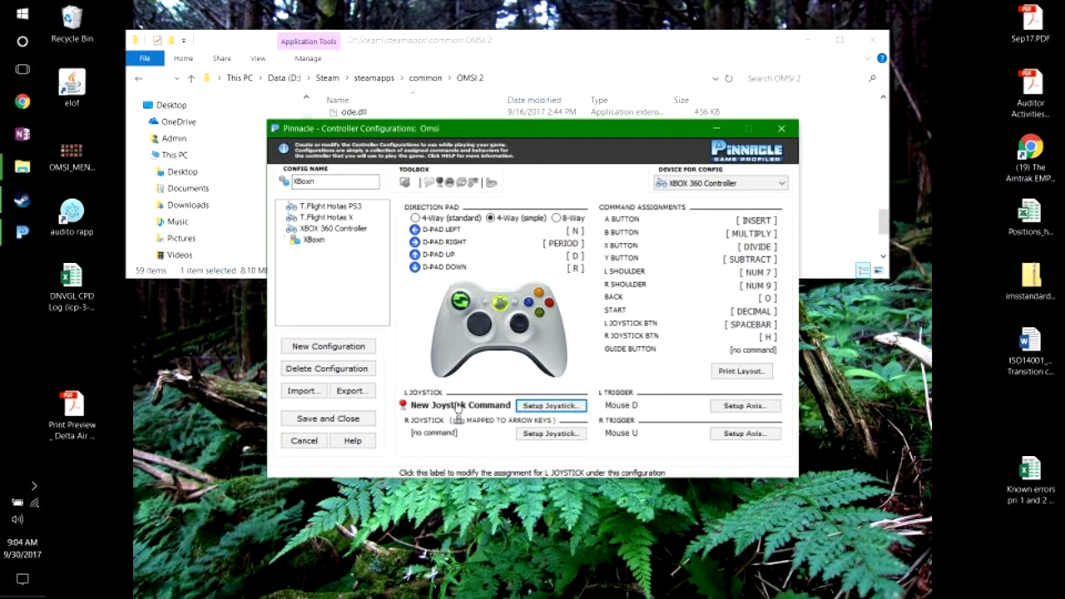
Create and then delete New Joystick Command (2) for the L Joystick
right_click(459, 405)
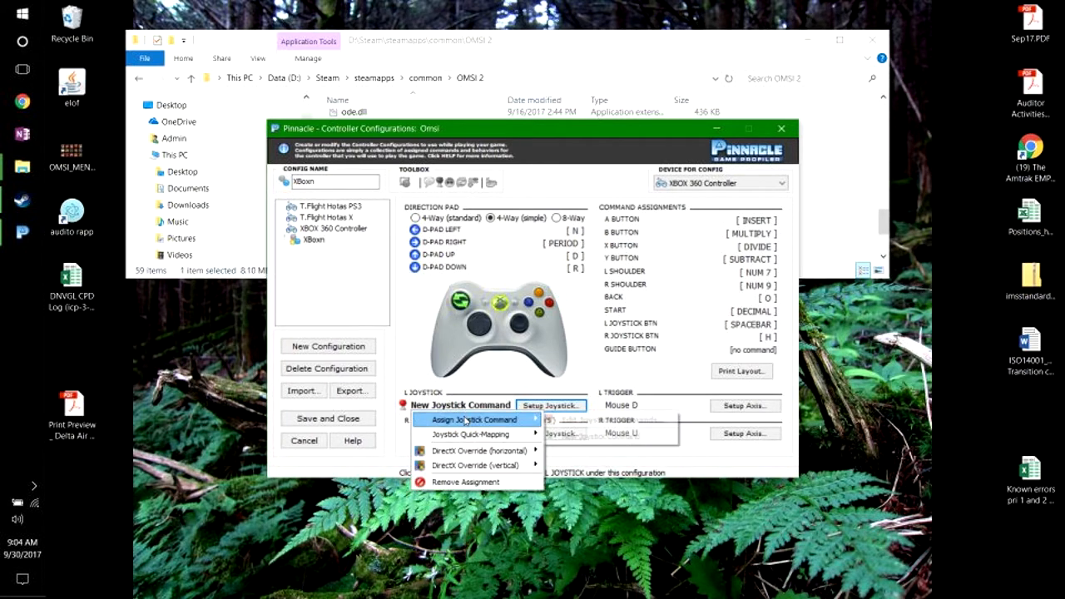
left_click(472, 420)
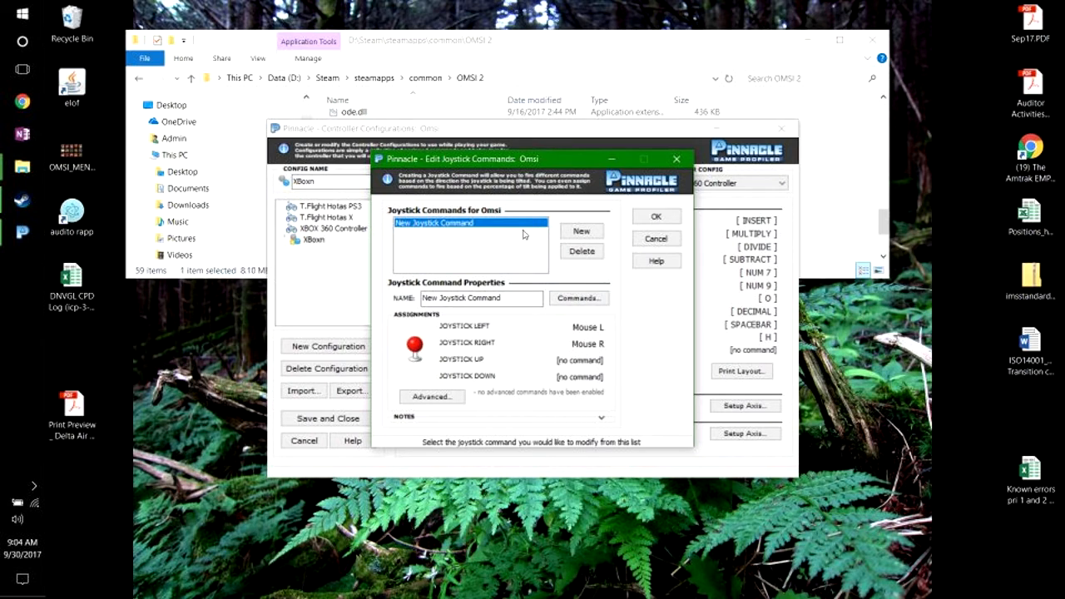
left_click(581, 231)
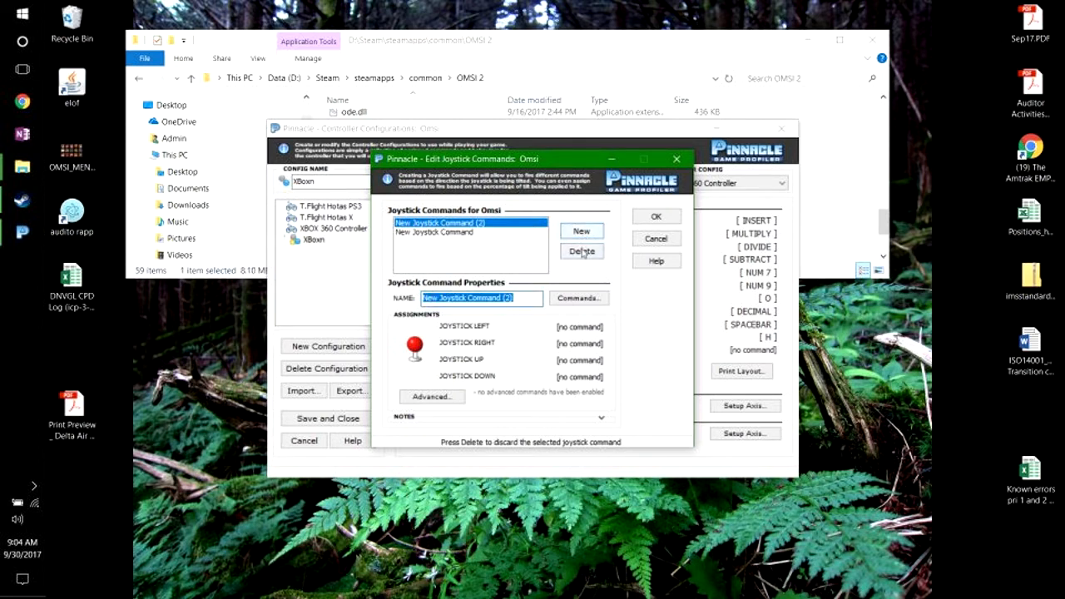
left_click(582, 251)
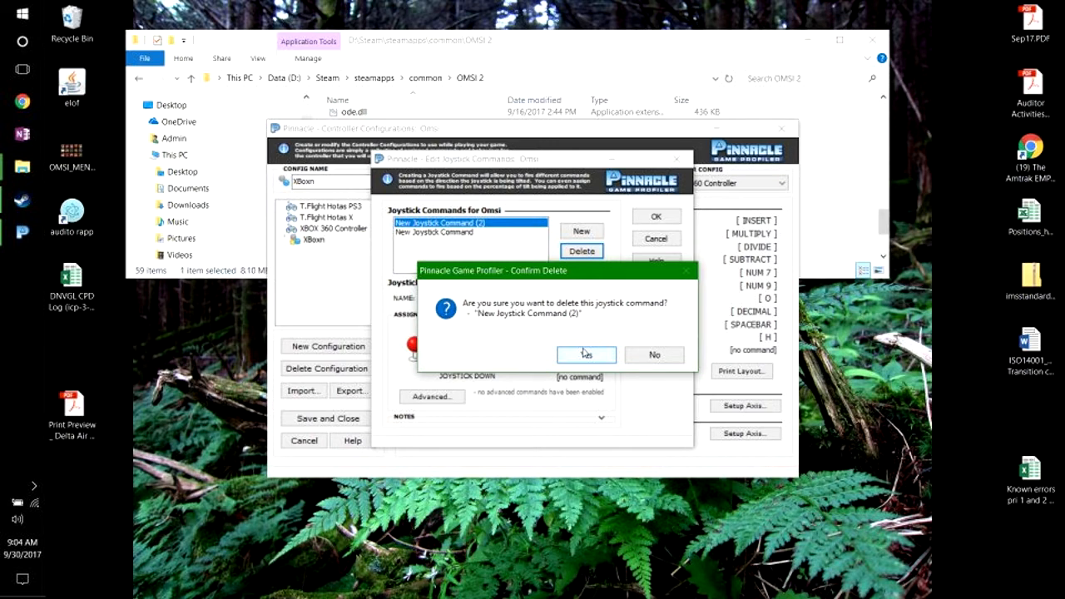
left_click(585, 355)
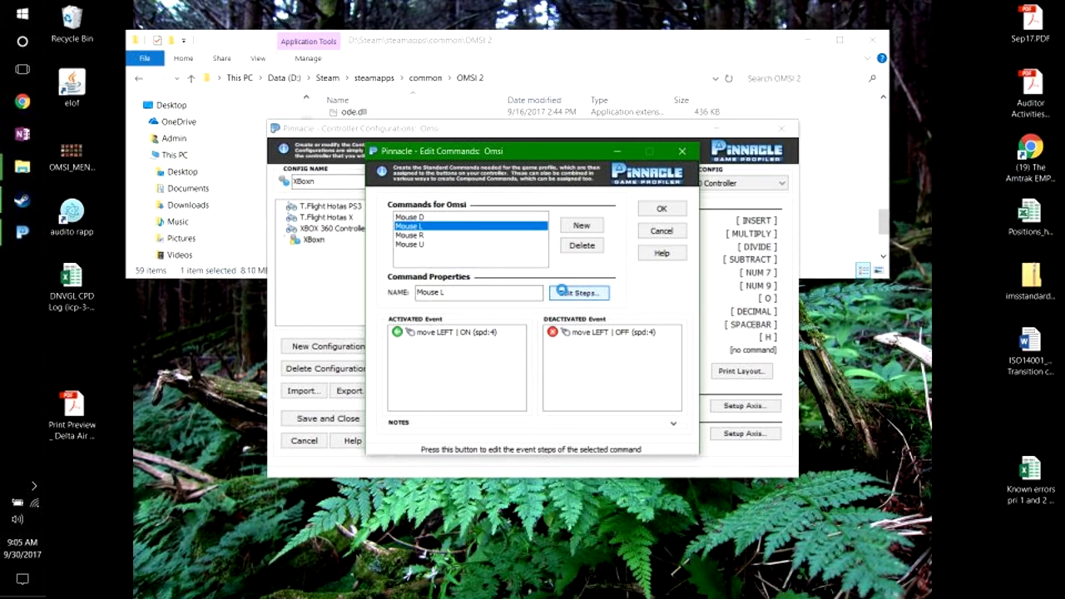
Review Mouse L's steps without changes, then select Mouse R in the Omsi commands
left_click(578, 292)
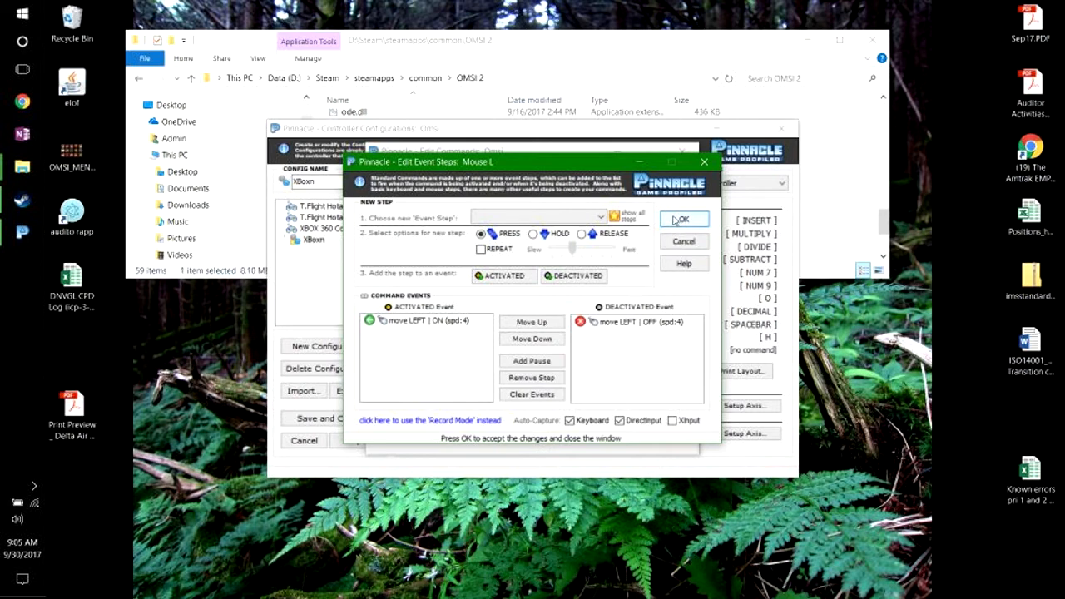
left_click(682, 219)
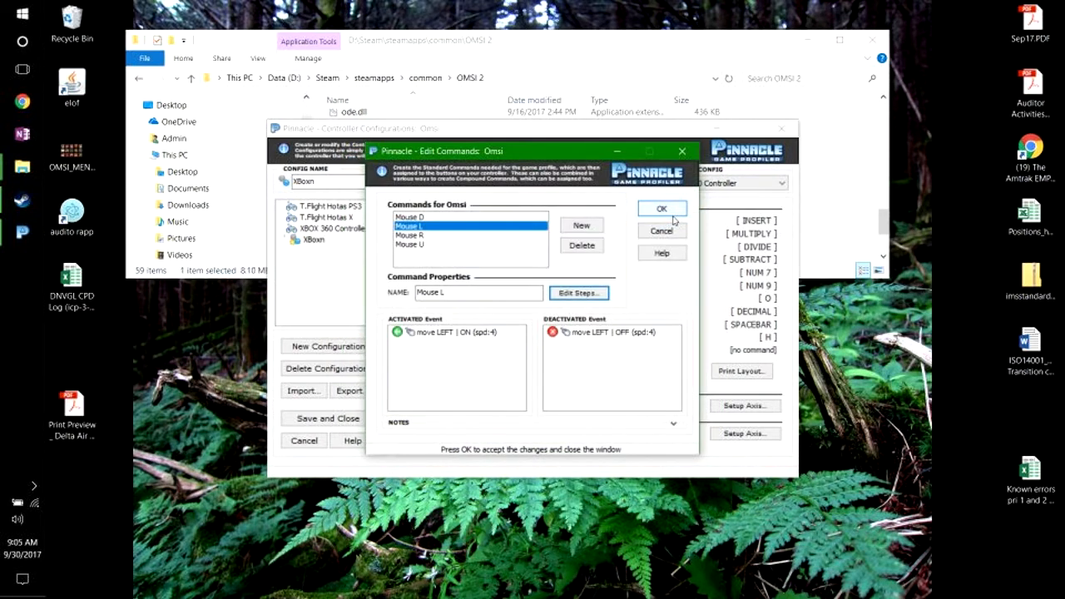
left_click(441, 234)
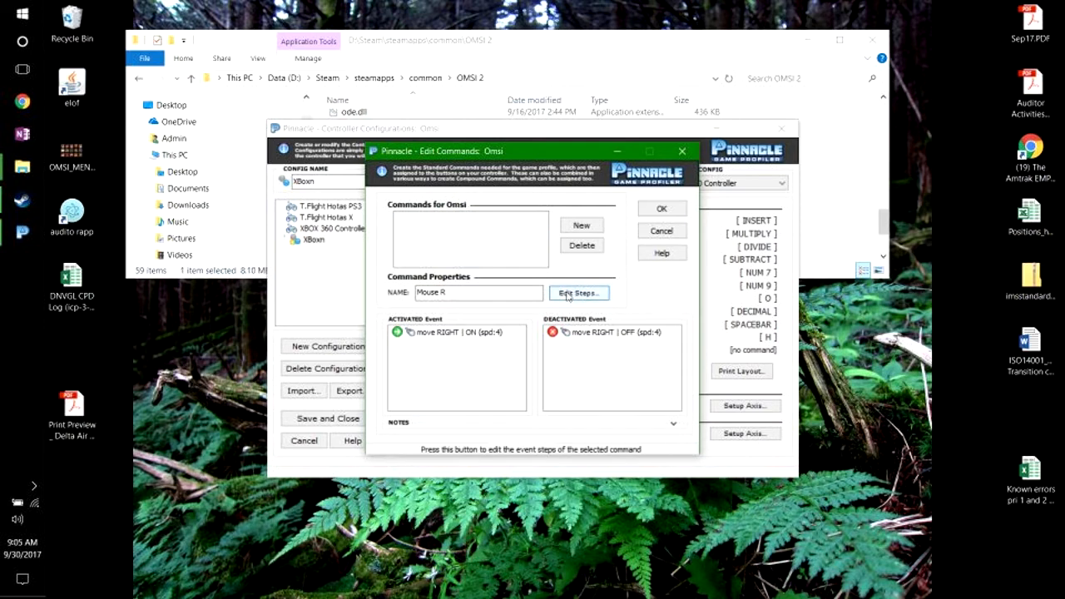
Add a right mouse button press step to Mouse R, then discard all command edits
left_click(578, 293)
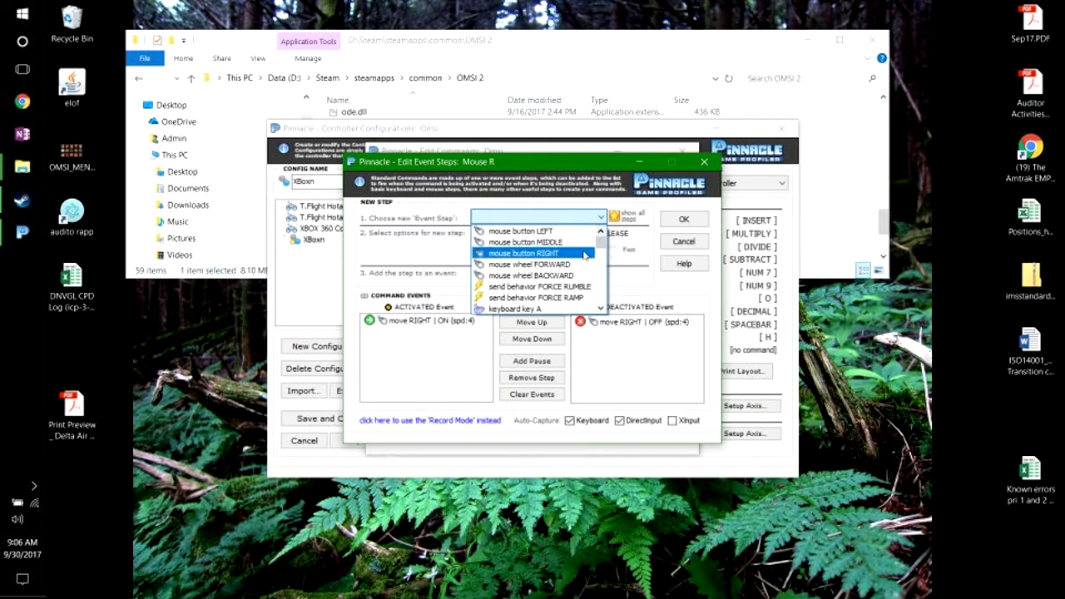
left_click(525, 253)
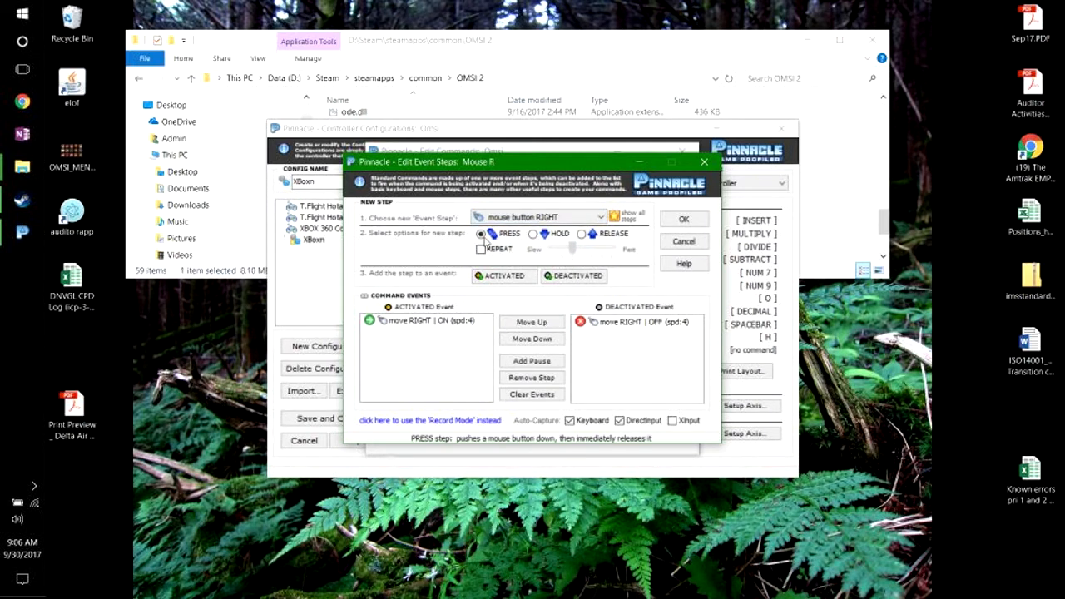
left_click(481, 233)
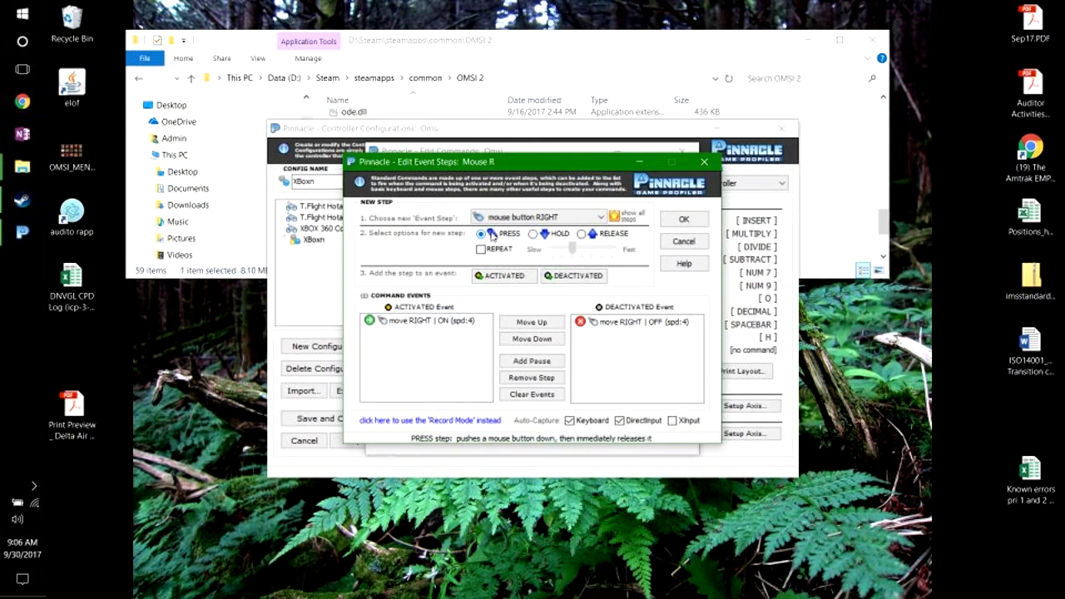
left_click(503, 275)
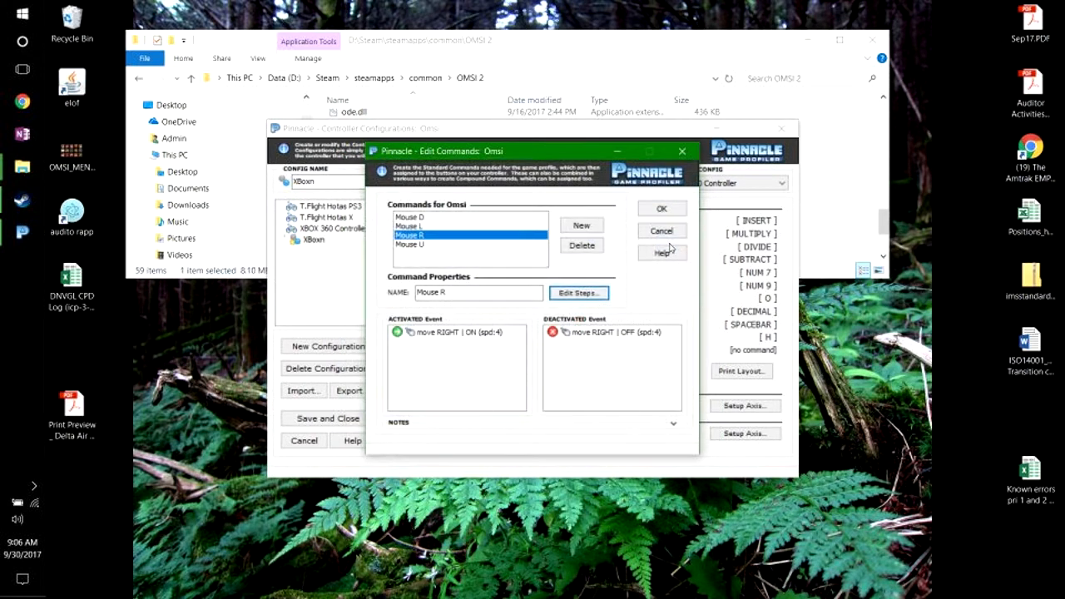
left_click(662, 230)
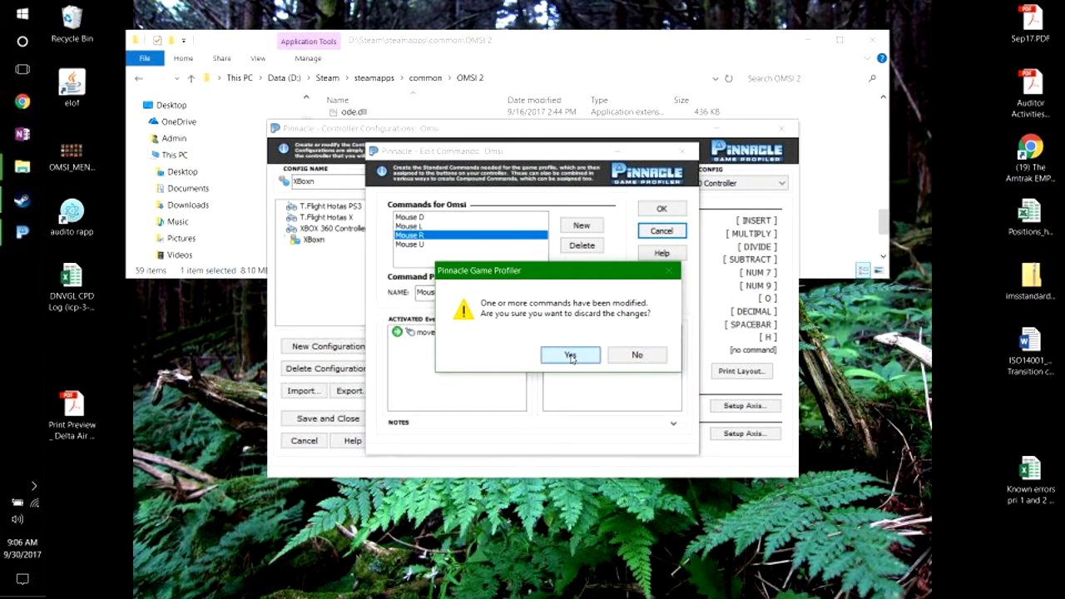
left_click(570, 355)
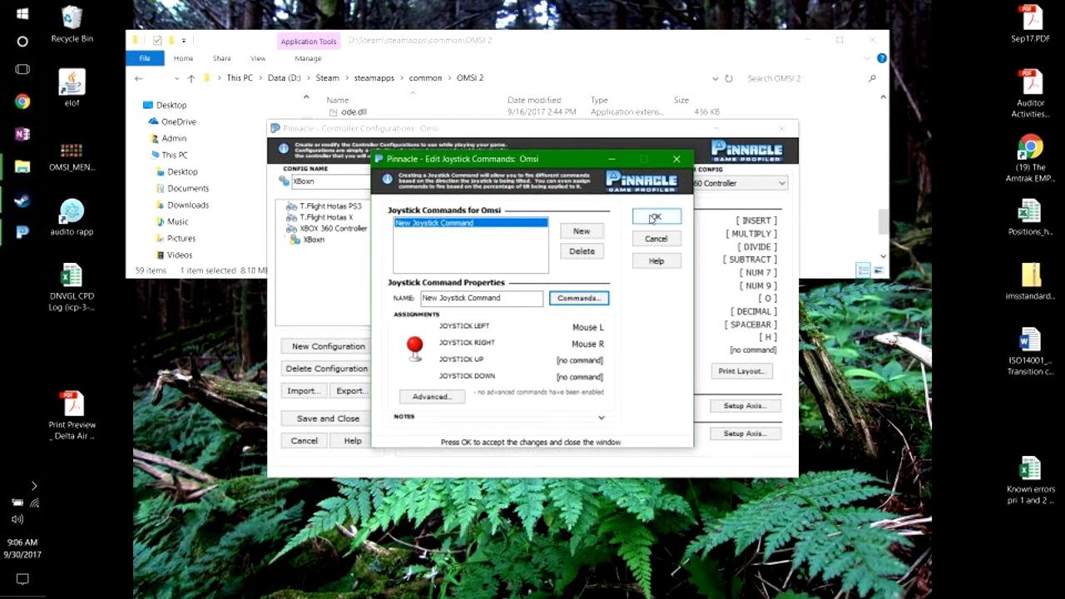
mouse_move(649, 224)
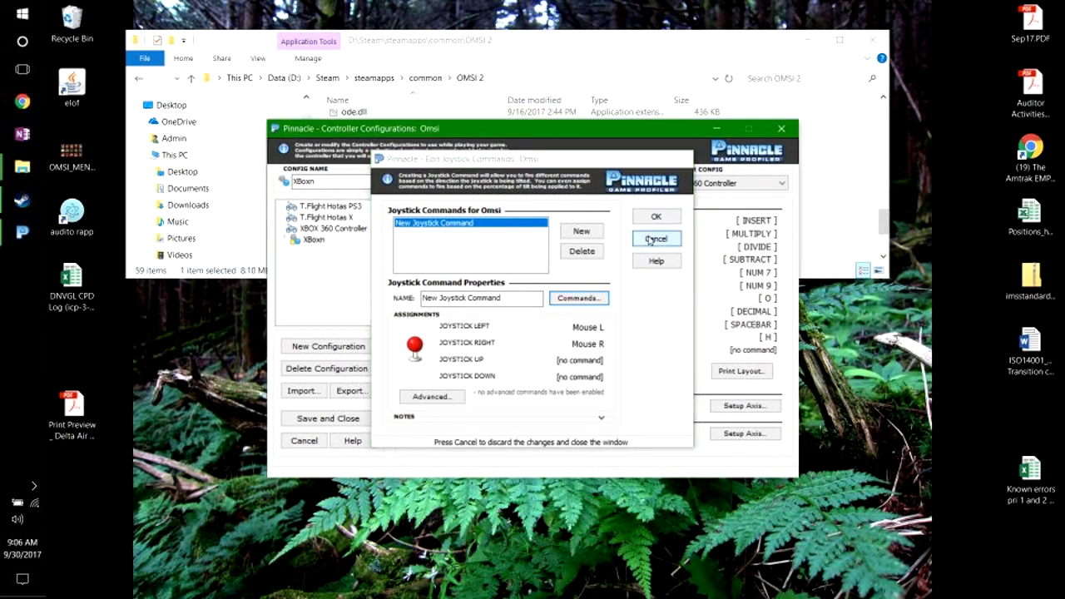
Close the joystick command editor unchanged and confirm the triggers map to Mouse D and Mouse U
left_click(655, 239)
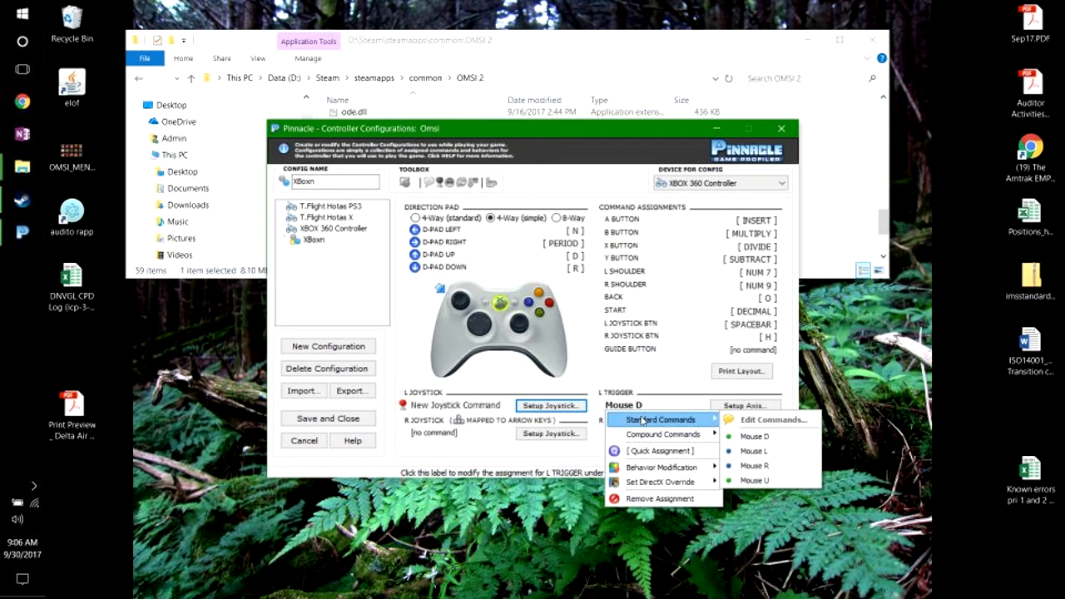
mouse_move(755, 450)
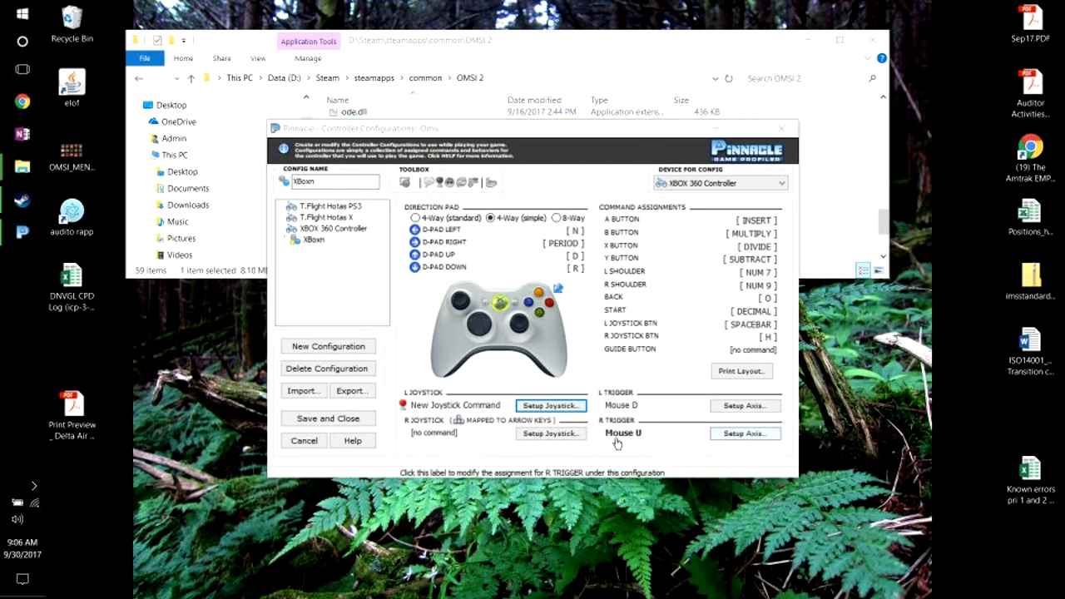
left_click(623, 432)
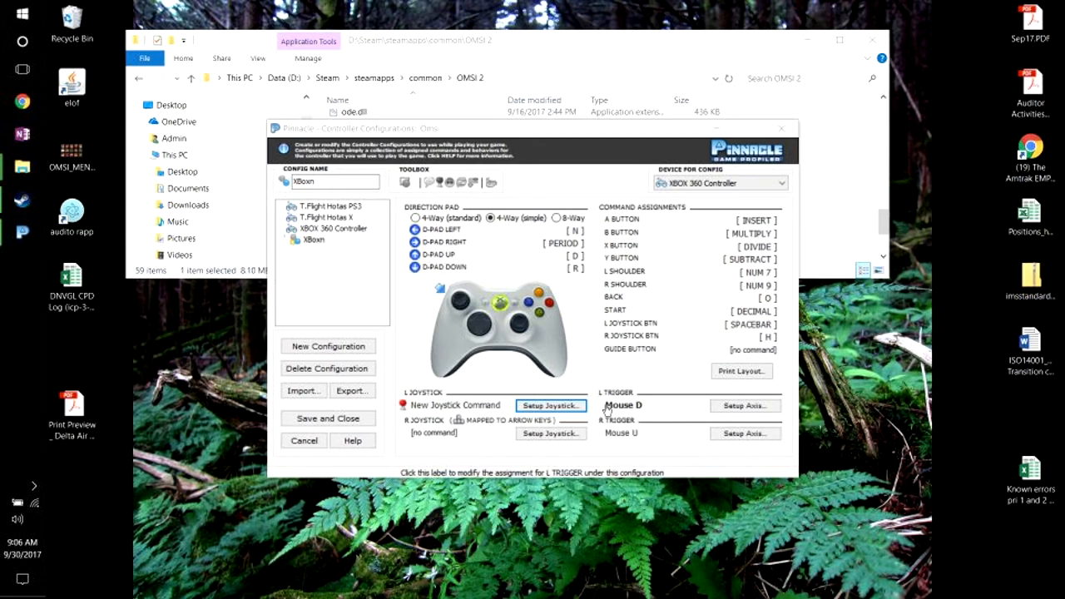
mouse_move(614, 407)
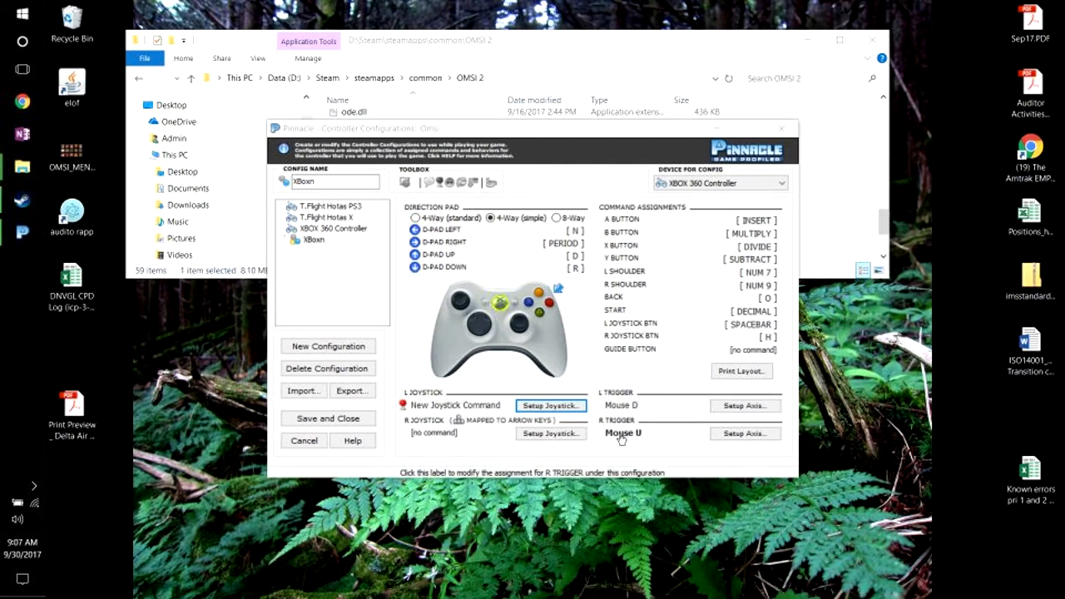
mouse_move(591, 375)
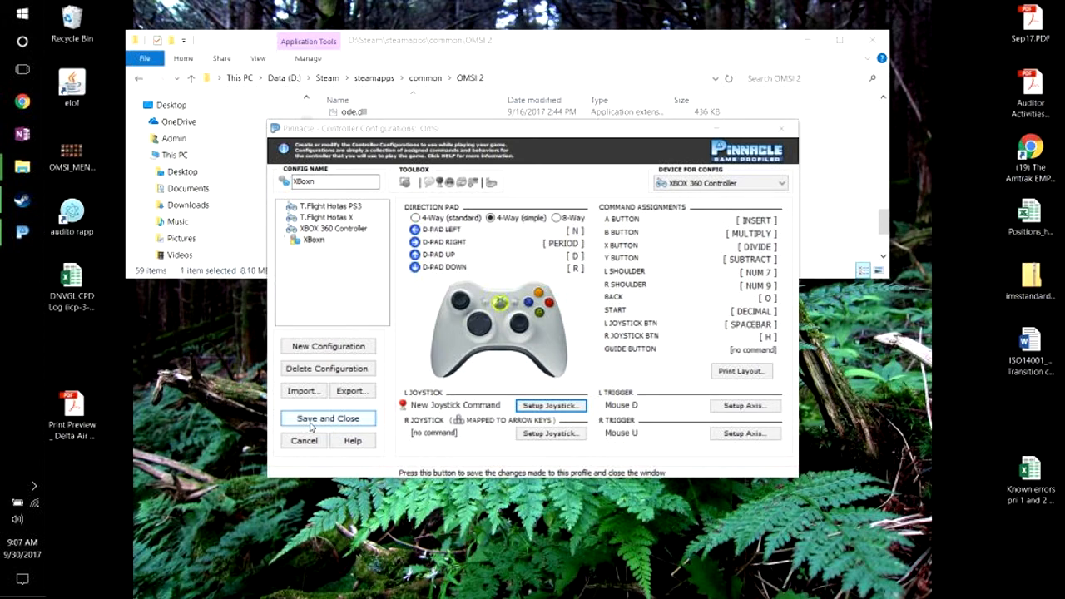
Save the XBoxn configuration and launch OMSI with the XBOX 360 Controller profile
left_click(304, 440)
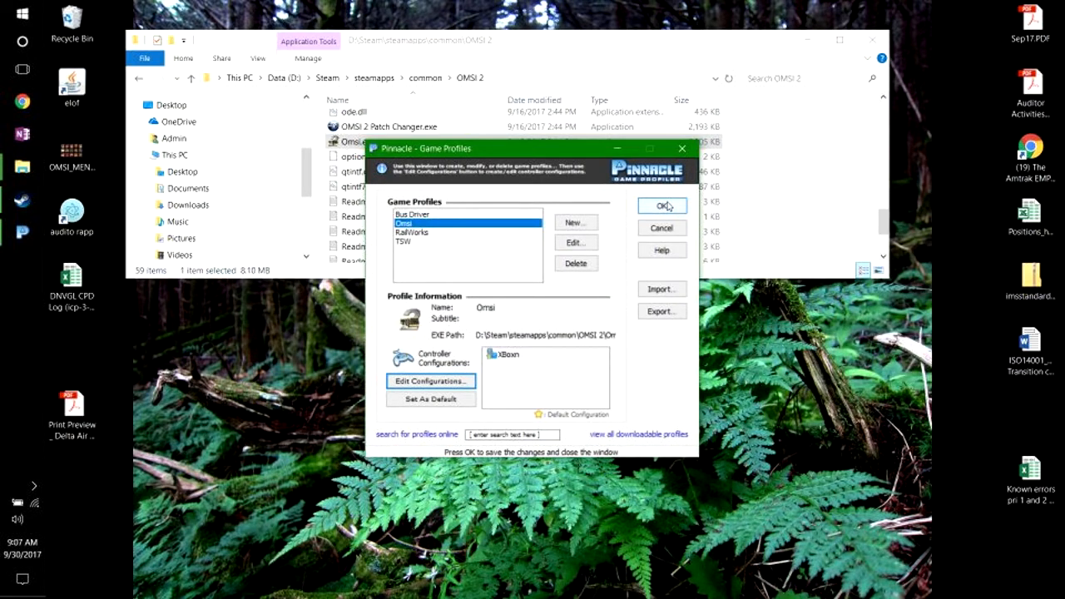
left_click(662, 206)
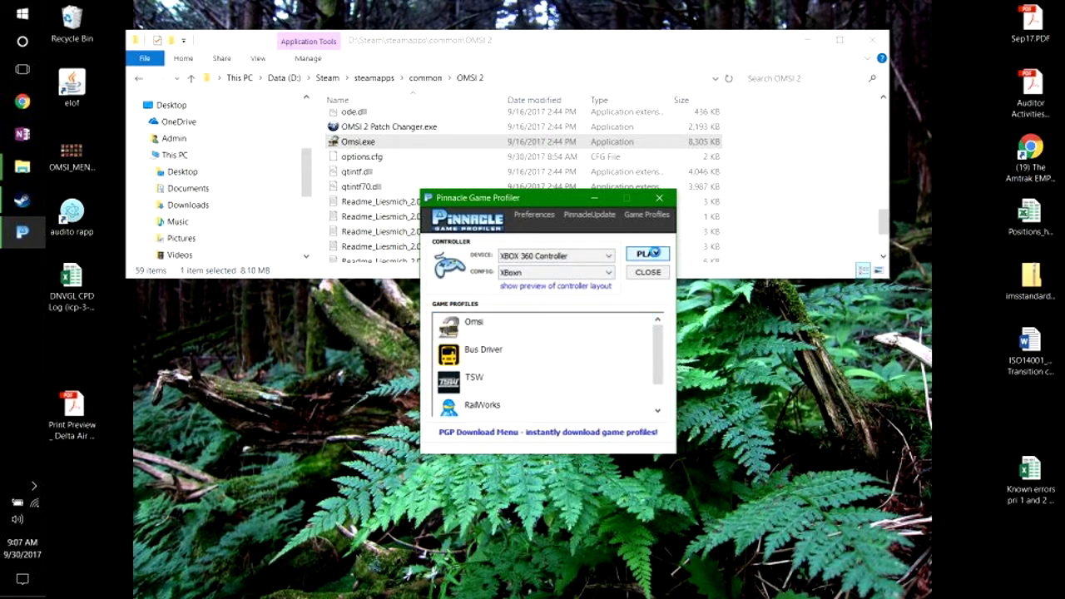
left_click(647, 254)
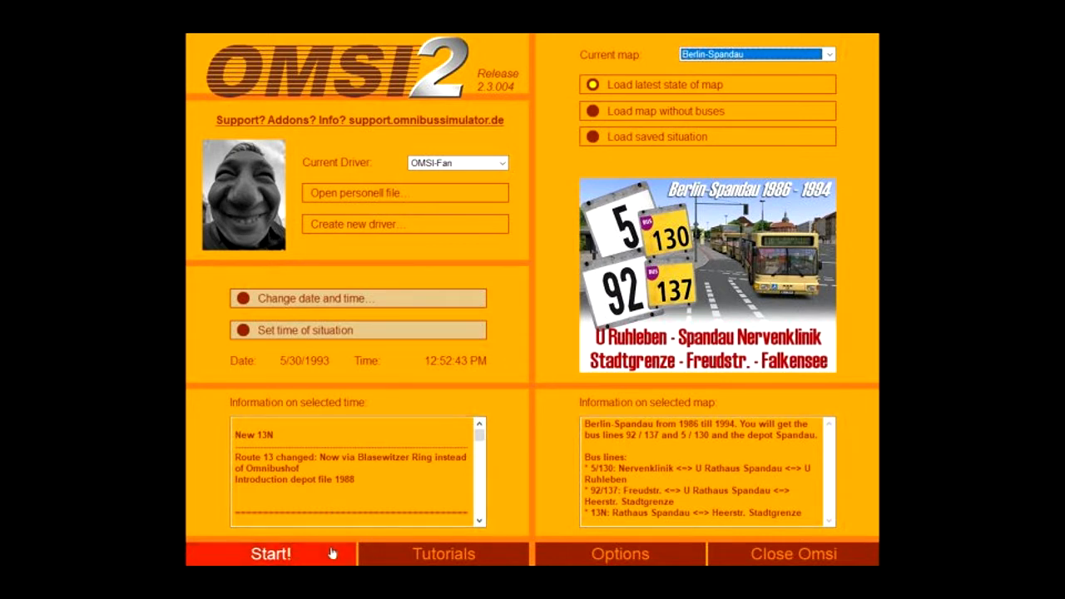
Load the Berlin-Spandau map and bring up the steering input device choices
left_click(270, 553)
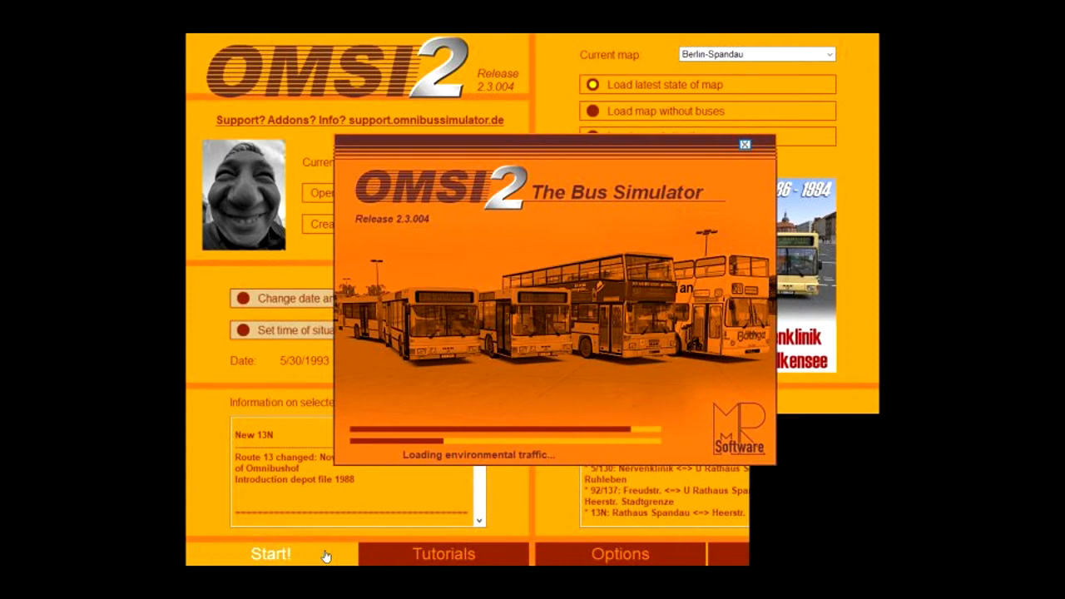
left_click(270, 554)
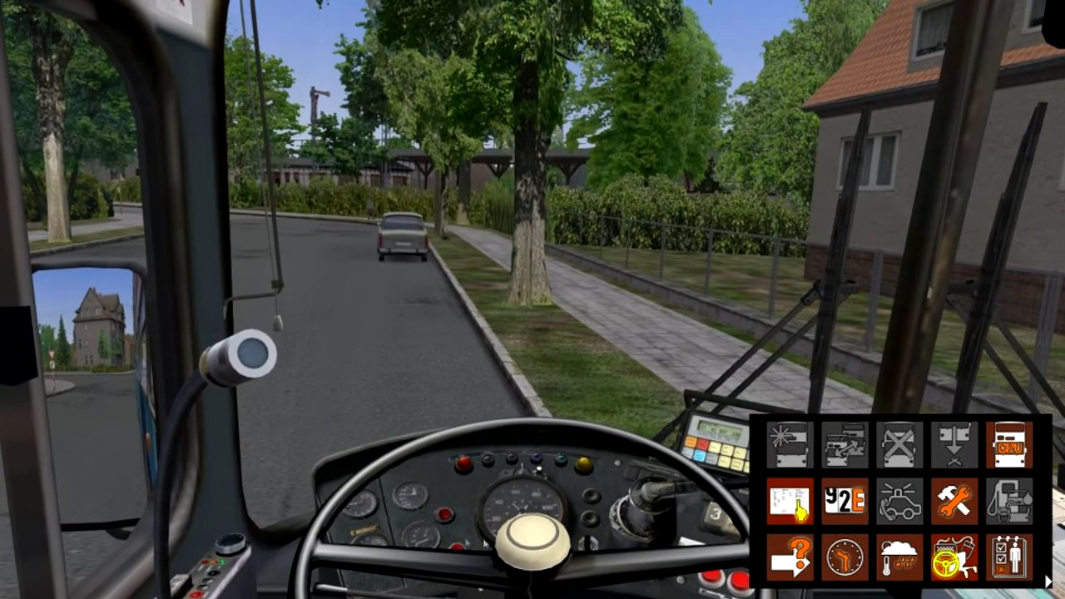
left_click(944, 560)
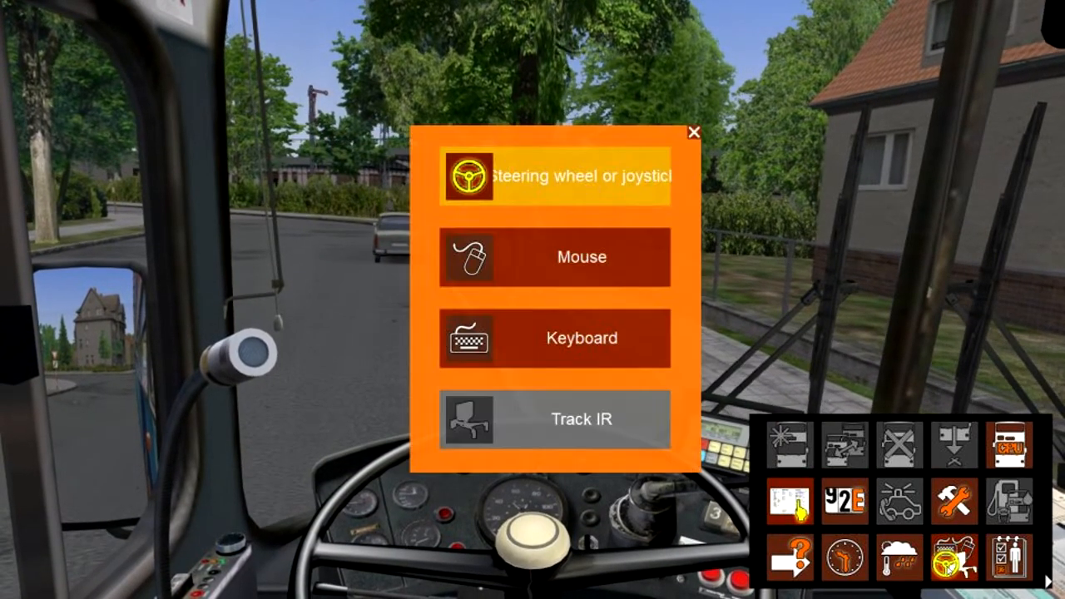